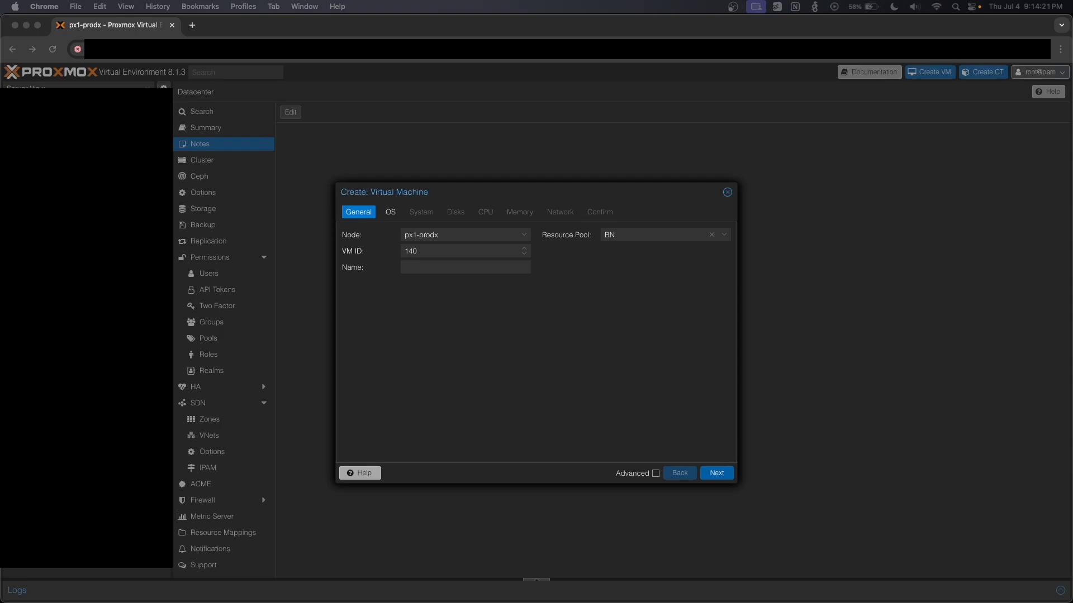
Name the new VM 24-minecraft and give it a 96 GiB disk
{"action": "type", "text": "24-minecraft"}
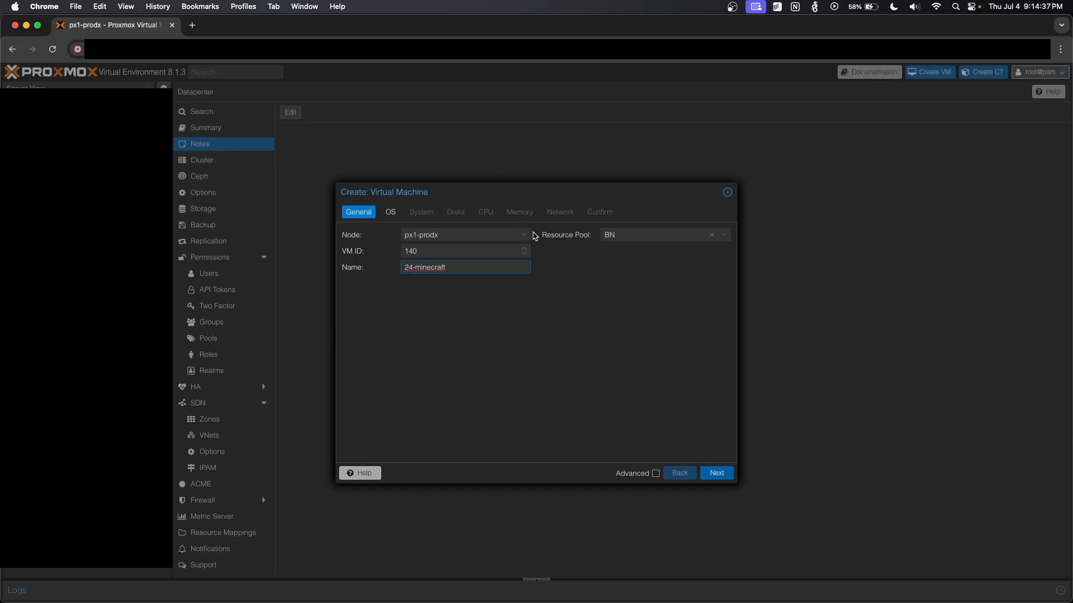
{"action": "left_click", "coordinate": [462, 251]}
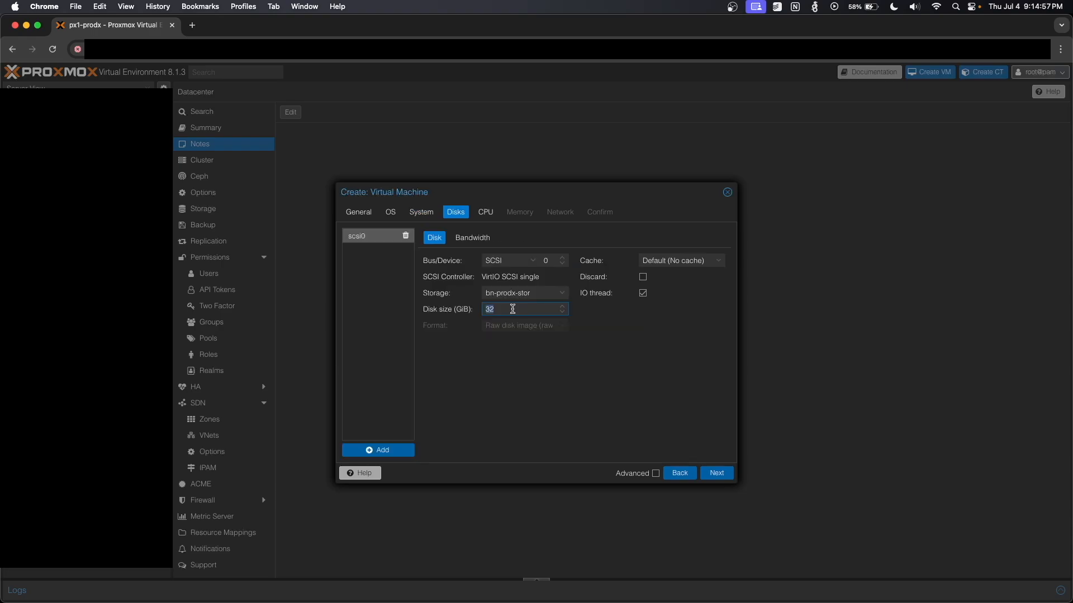
{"action": "type", "text": "96"}
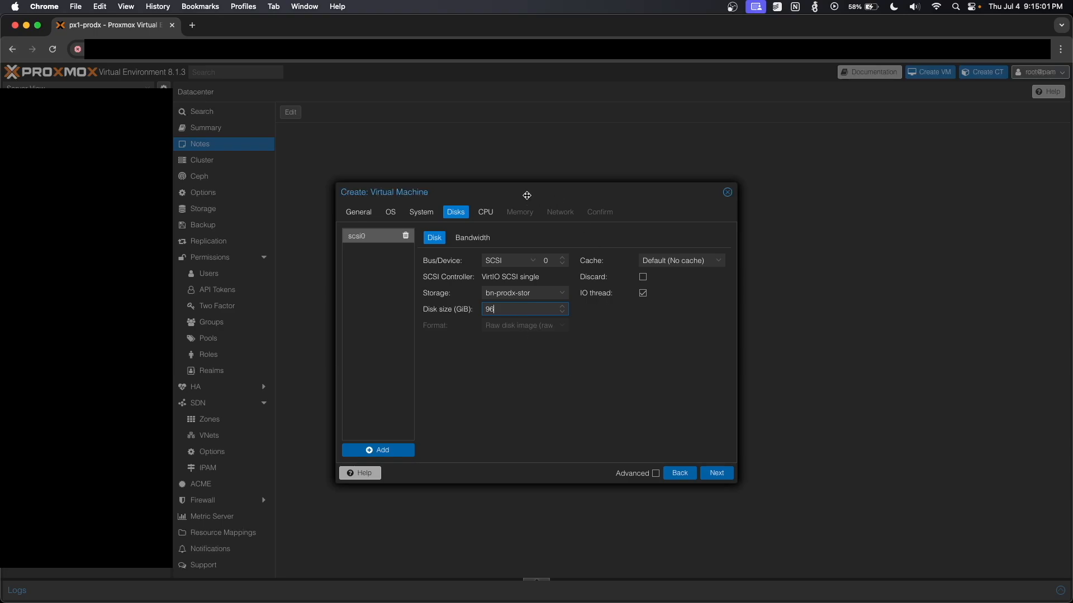
{"action": "left_click", "coordinate": [485, 213]}
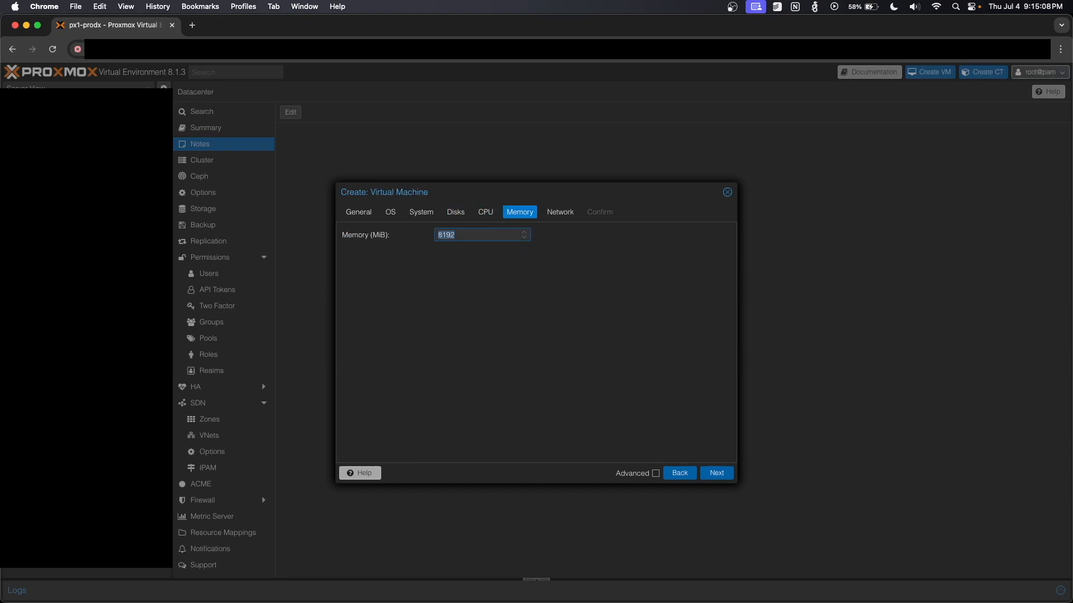
Set memory to 16384 MiB and VLAN tag 934, then reach the confirmation summary
{"action": "type", "text": "16384"}
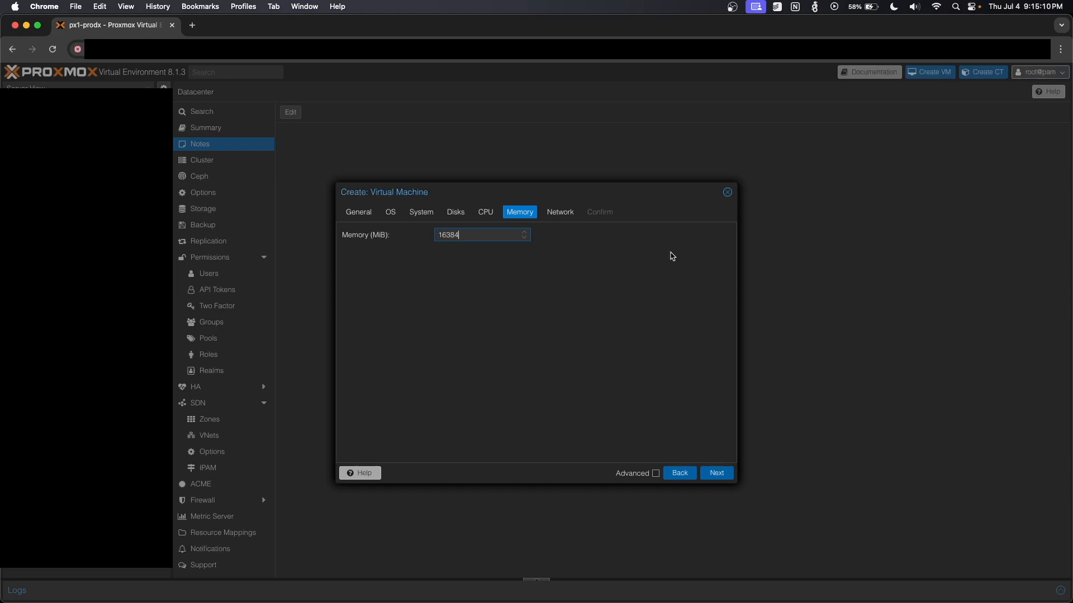
{"action": "mouse_move", "coordinate": [560, 212]}
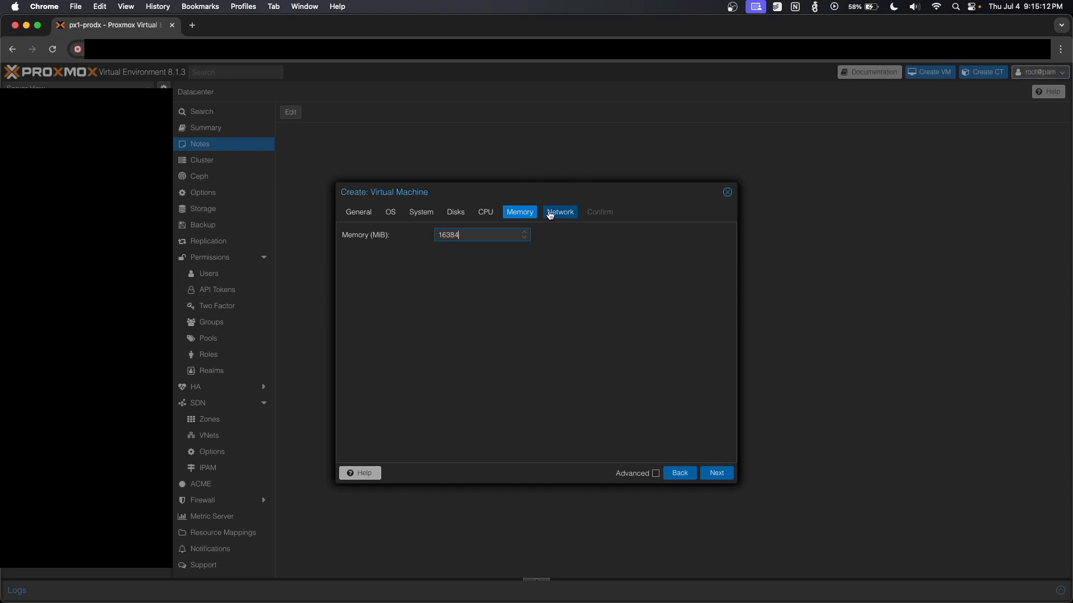
{"action": "left_click", "coordinate": [560, 212]}
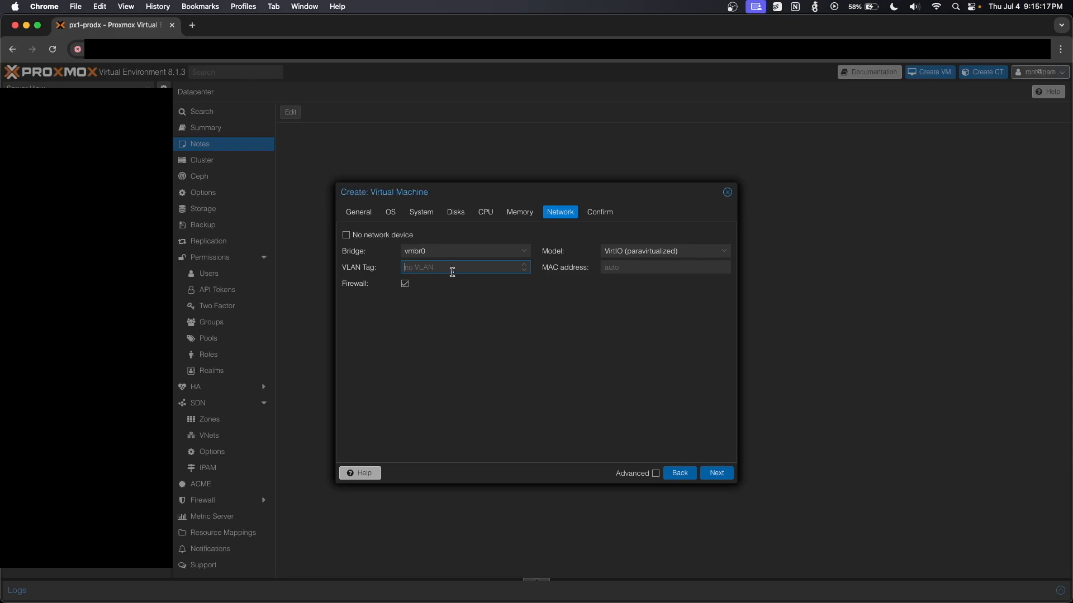
{"action": "type", "text": "933"}
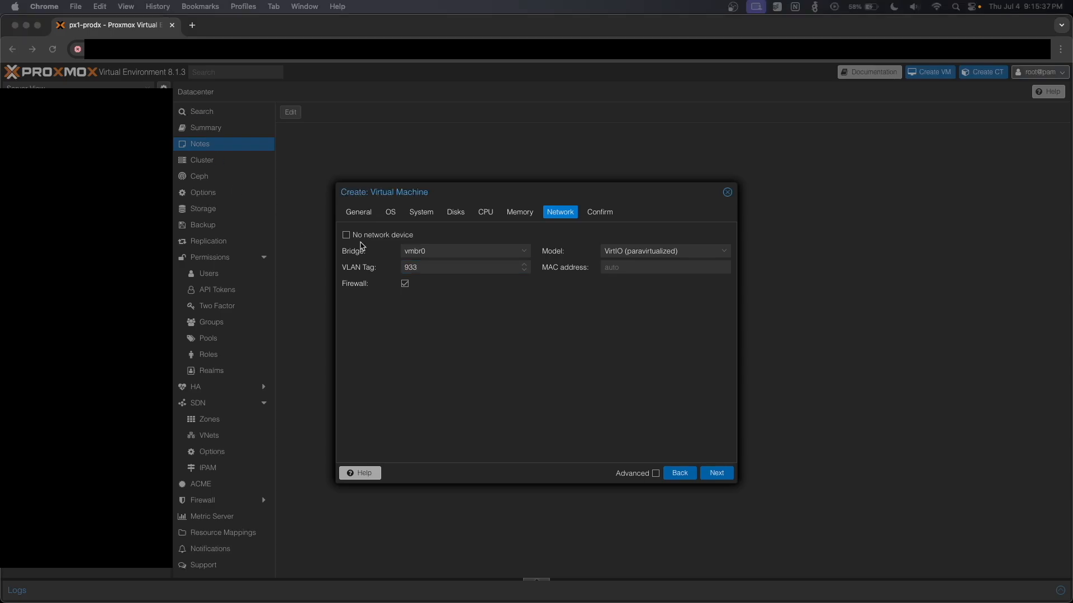
{"action": "left_click", "coordinate": [524, 264]}
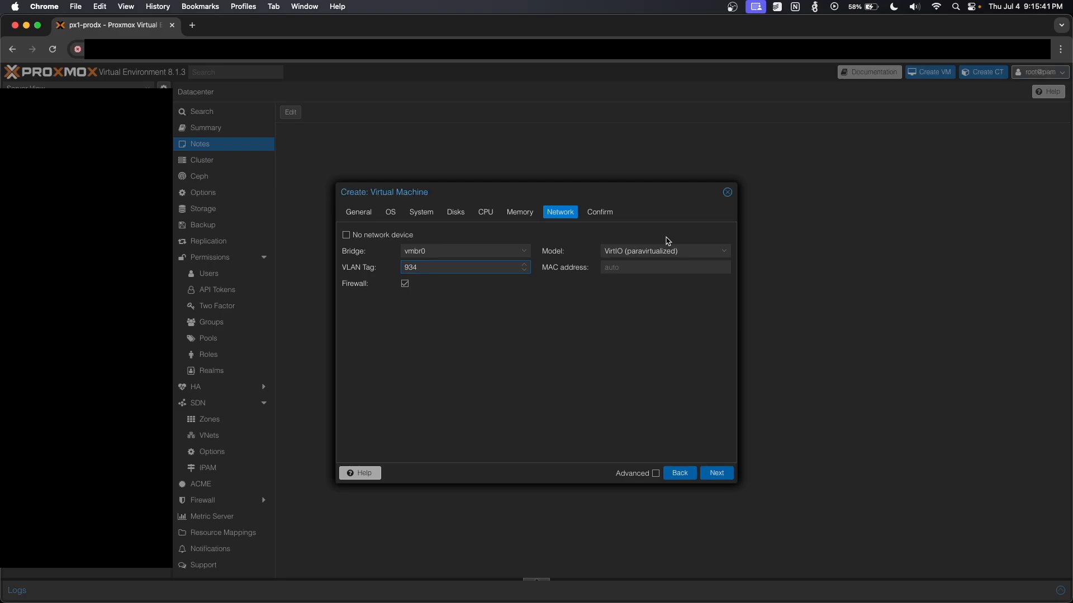
{"action": "left_click", "coordinate": [716, 472]}
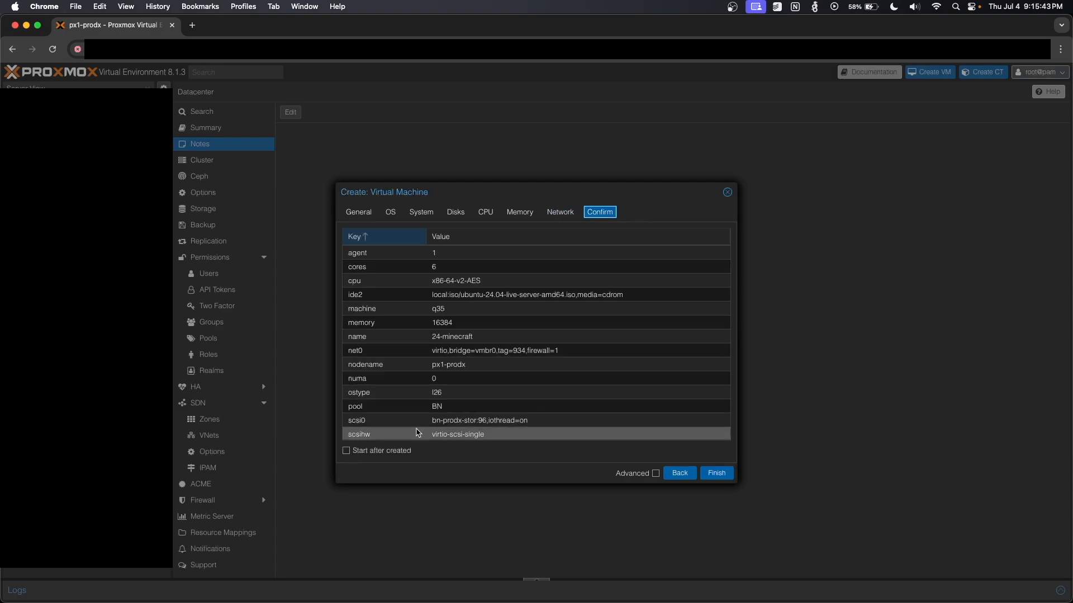
Finish creating 24-minecraft, start it and bring up its console
{"action": "left_click", "coordinate": [716, 473]}
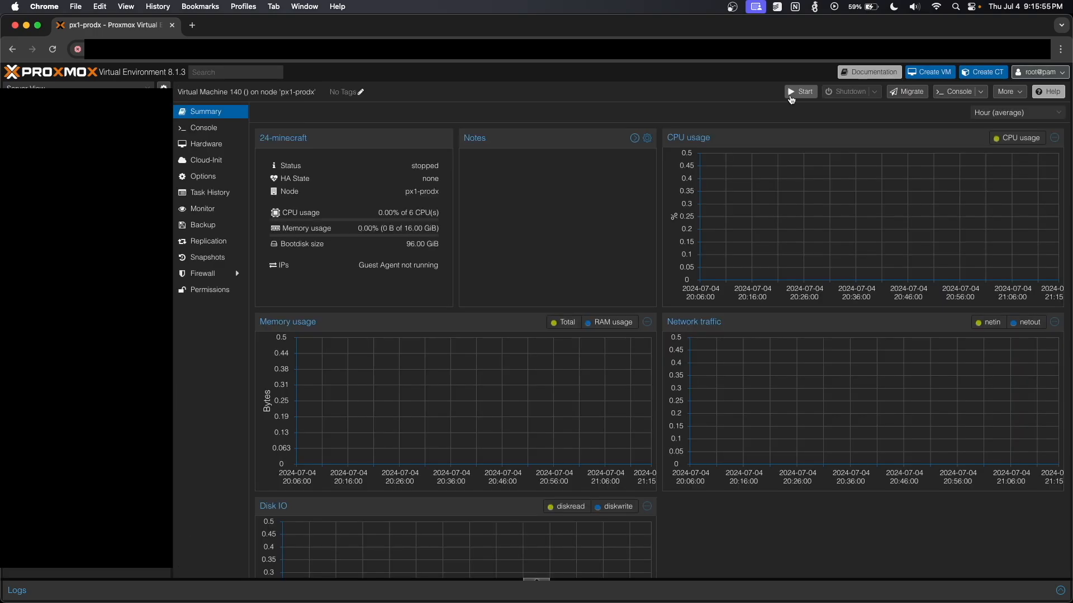
{"action": "left_click", "coordinate": [800, 91]}
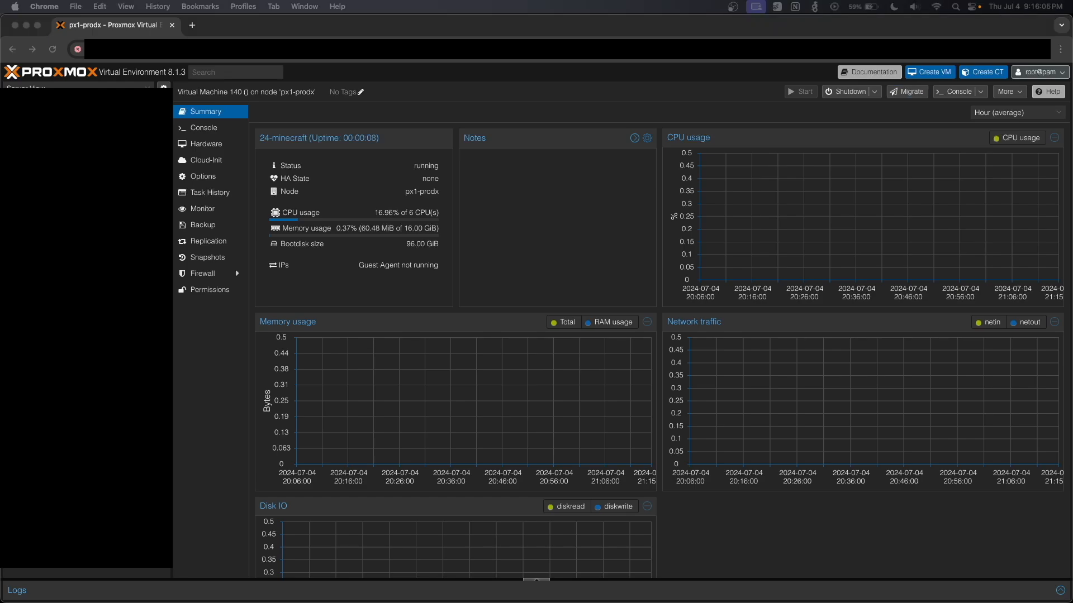
{"action": "left_click", "coordinate": [203, 127]}
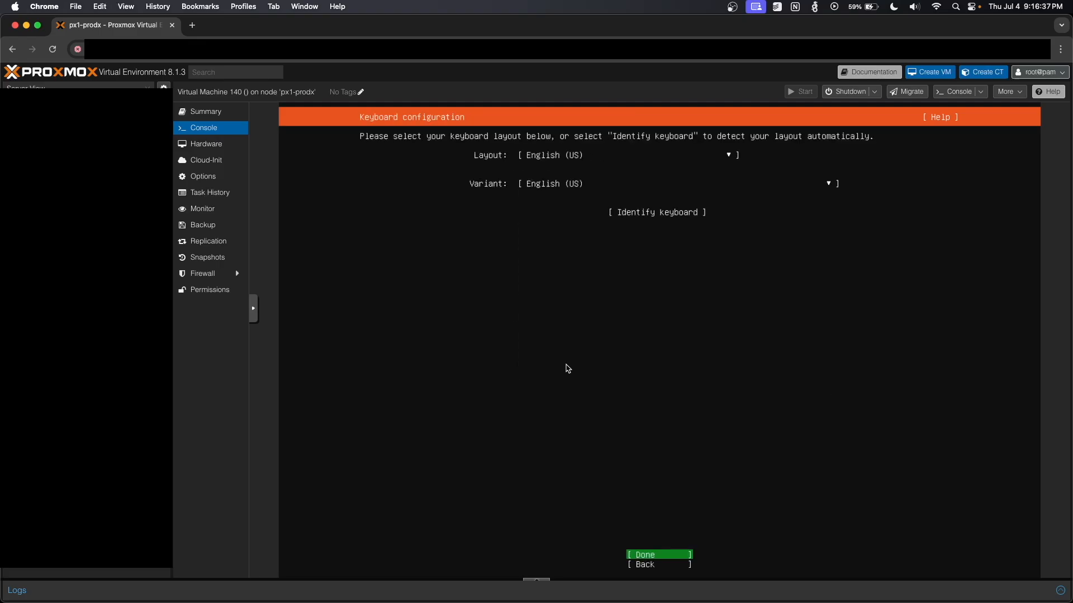
Accept the English (US) keyboard layout and the default Ubuntu archive mirror
{"action": "left_click", "coordinate": [658, 555]}
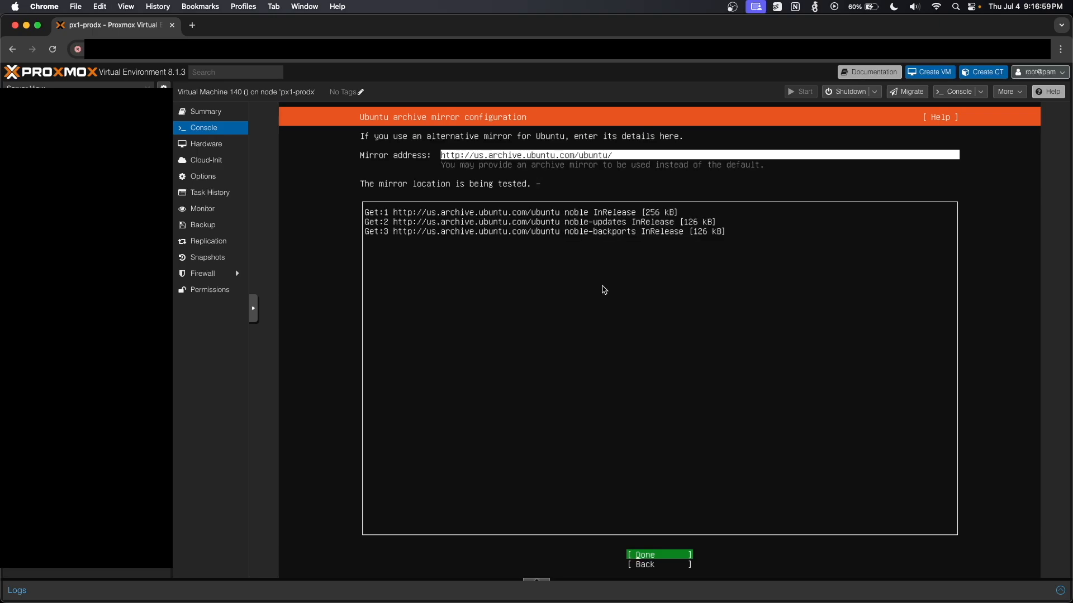
{"action": "left_click", "coordinate": [657, 555]}
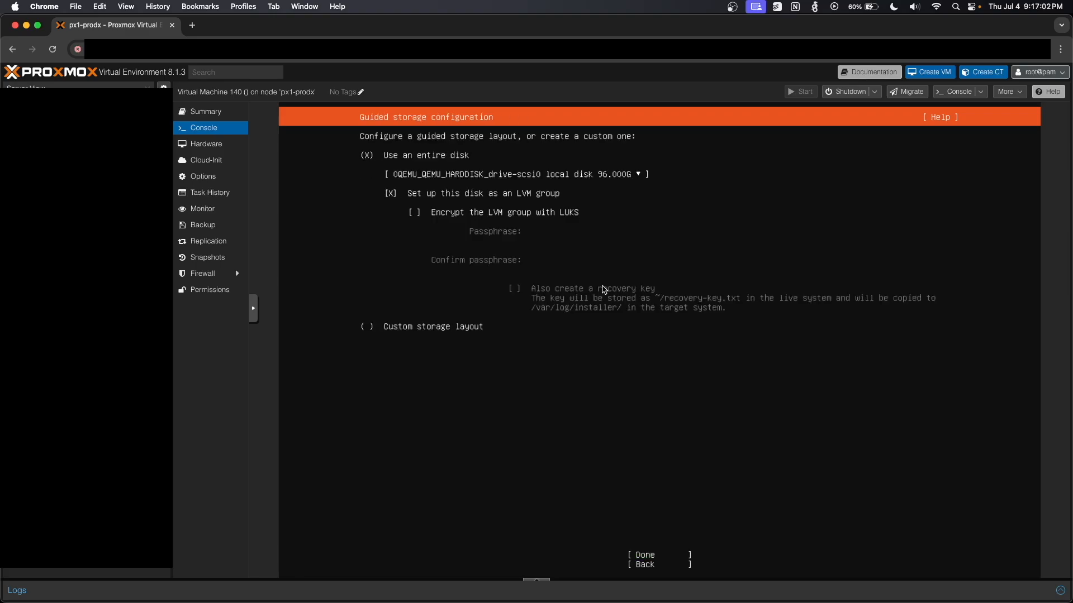
Accept whole-disk LVM, resize ubuntu-lv to 93.996G mounted at /, and confirm the layout
{"action": "left_click", "coordinate": [642, 555]}
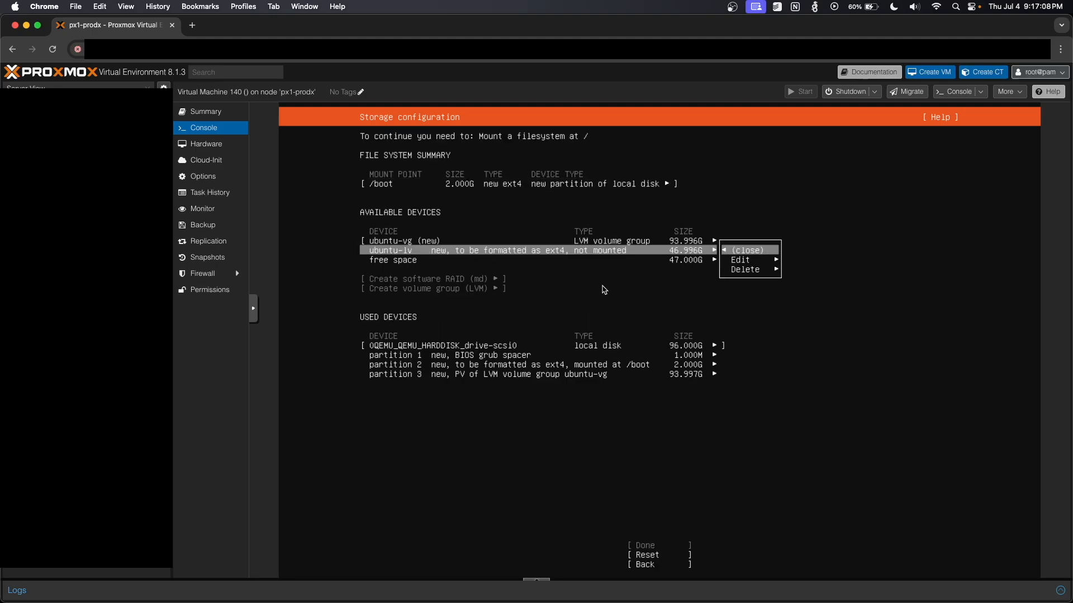
{"action": "left_click", "coordinate": [740, 260]}
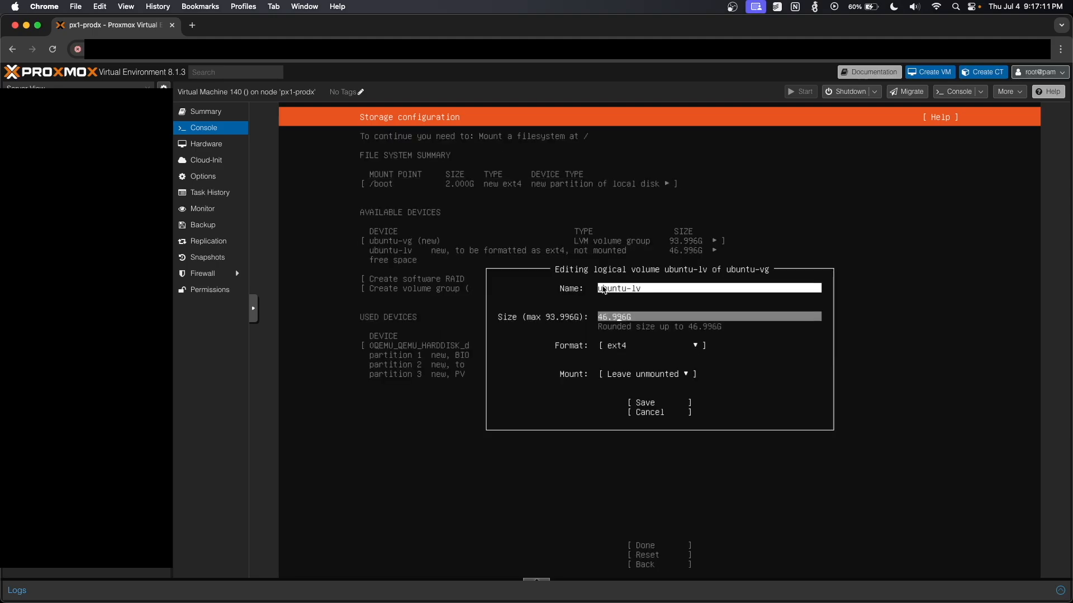
{"action": "type", "text": "9G"}
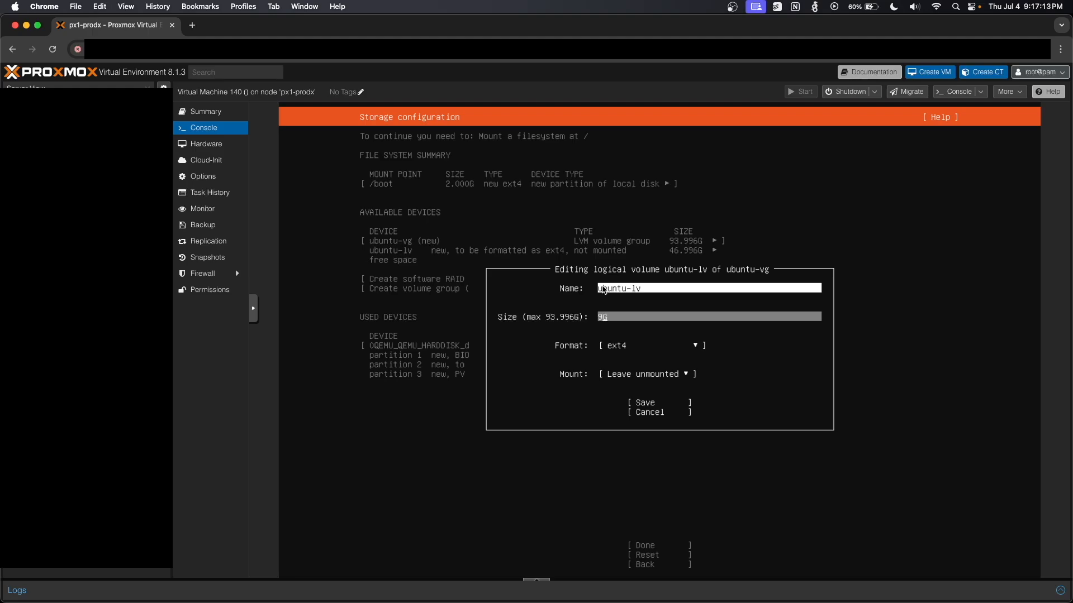
{"action": "type", "text": "93.996G"}
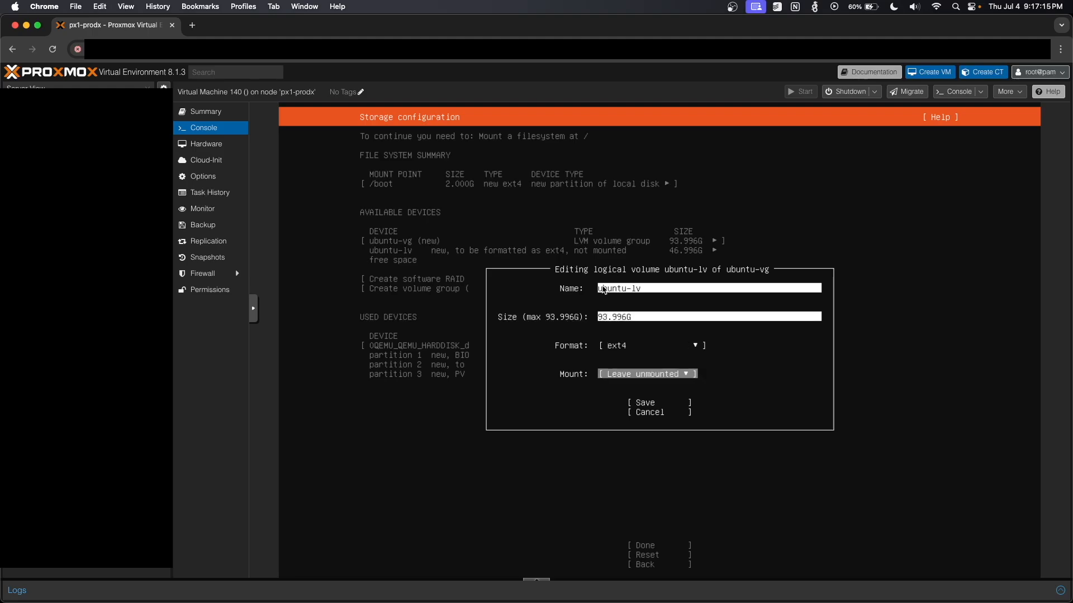
{"action": "left_click", "coordinate": [646, 374]}
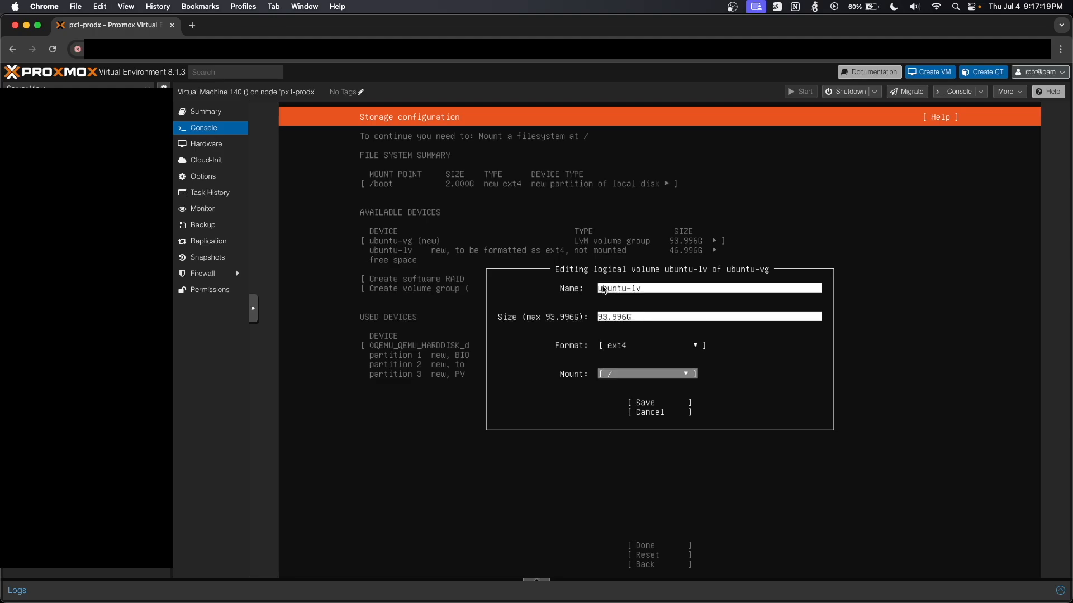
{"action": "left_click", "coordinate": [642, 402]}
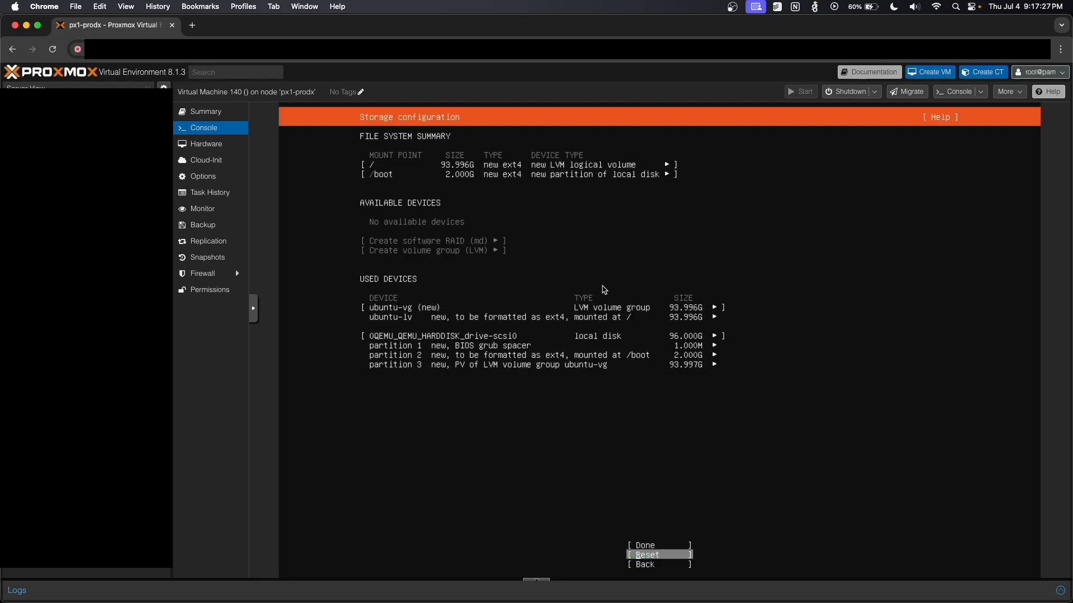
{"action": "left_click", "coordinate": [642, 545]}
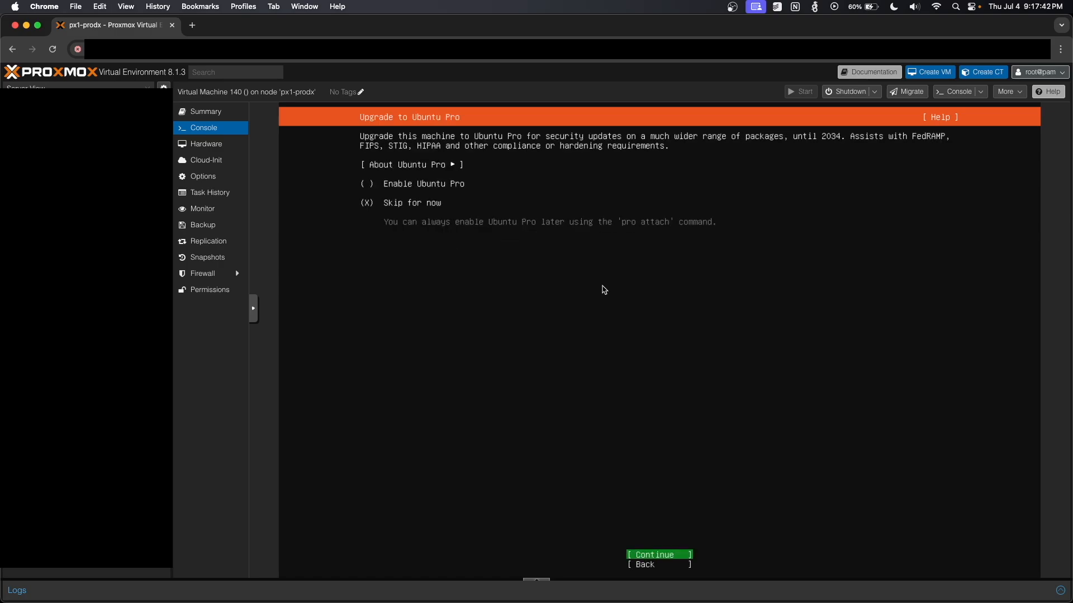
Continue without Ubuntu Pro so the system installation begins
{"action": "left_click", "coordinate": [657, 555]}
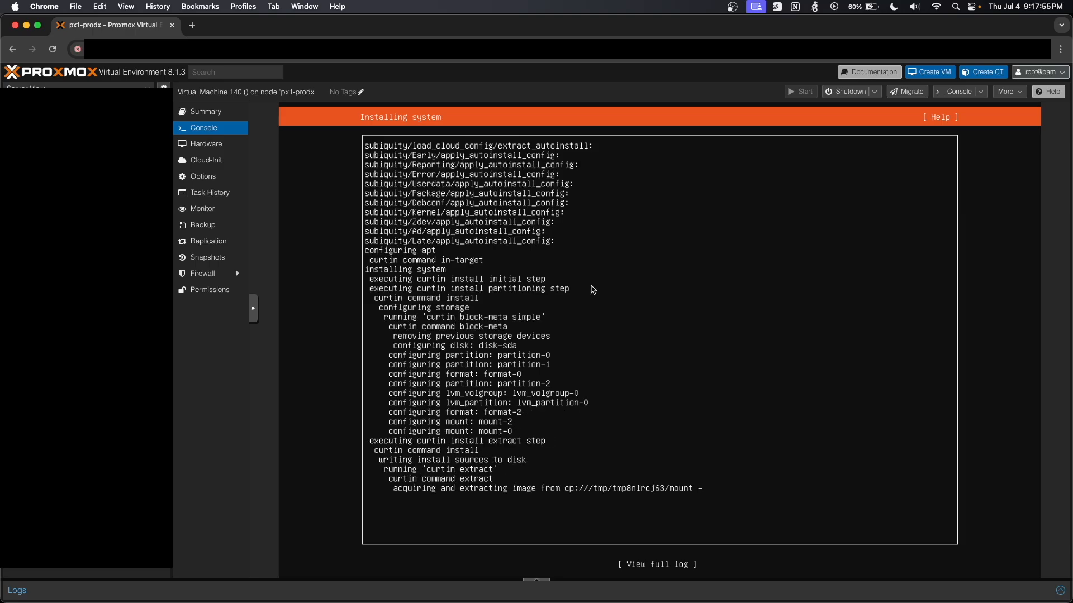
{"action": "mouse_move", "coordinate": [304, 409]}
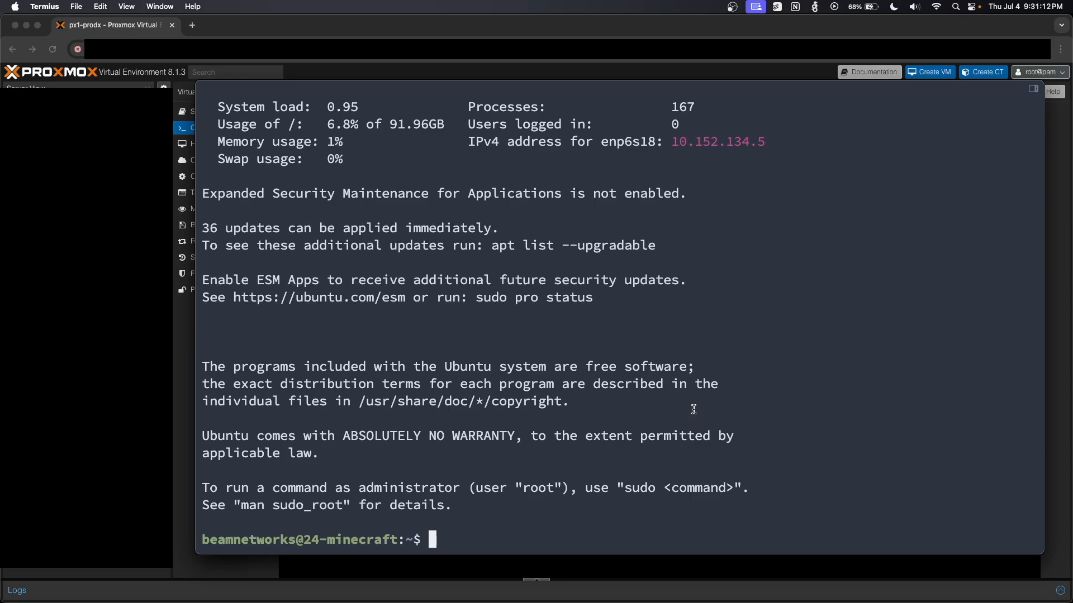
In visudo add %beamnetworks ALL=(ALL:ALL) NOPASSWD:ALL below the %sudo rule
{"action": "type", "text": "sudo vis"}
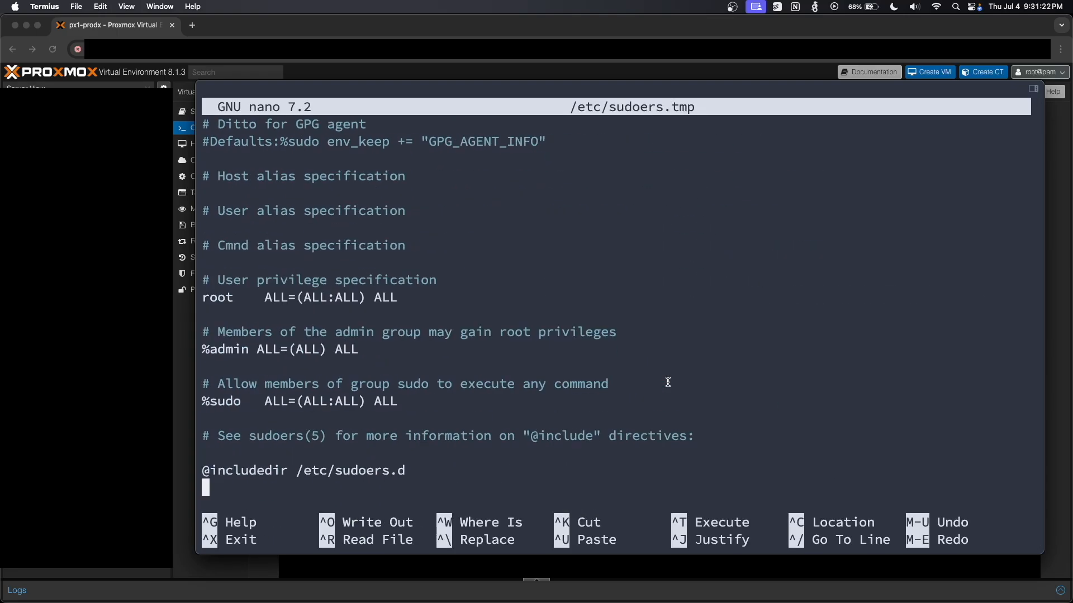
{"action": "key", "text": "Up"}
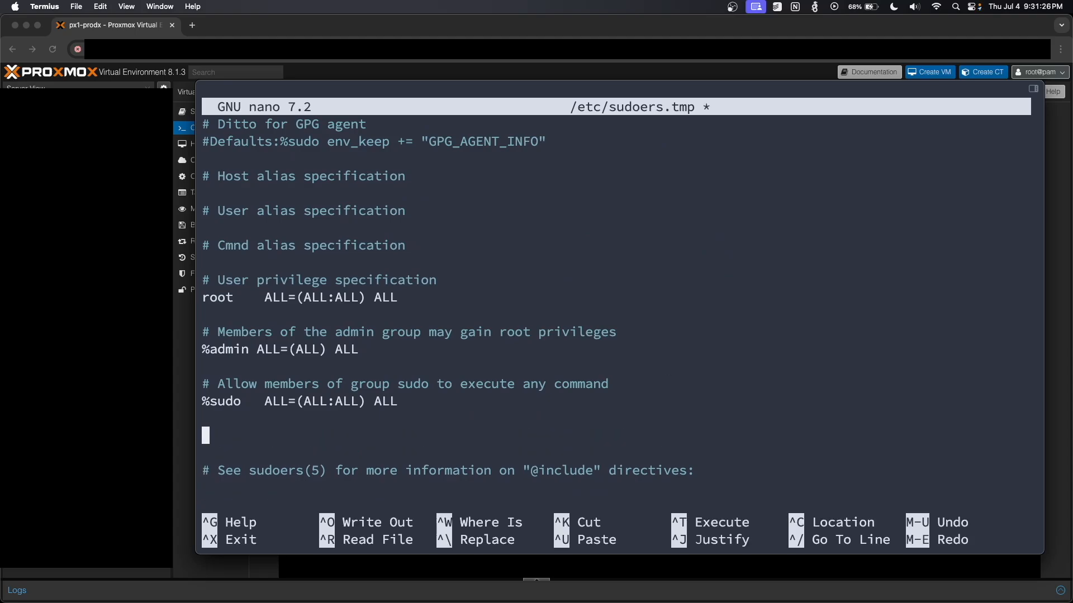
{"action": "type", "text": "%beamnetworks A"}
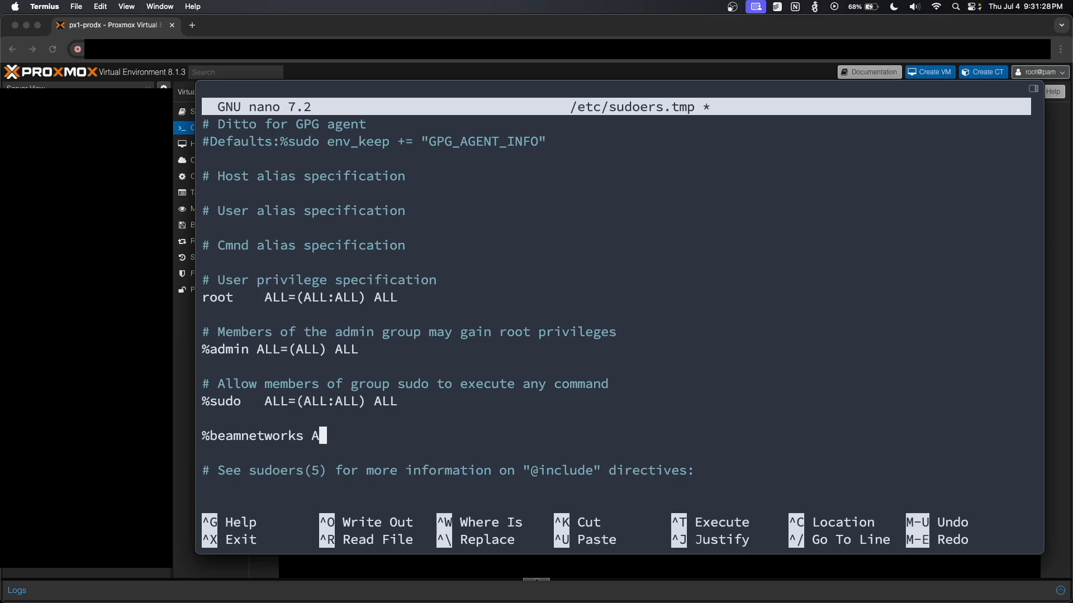
{"action": "type", "text": "LL=("}
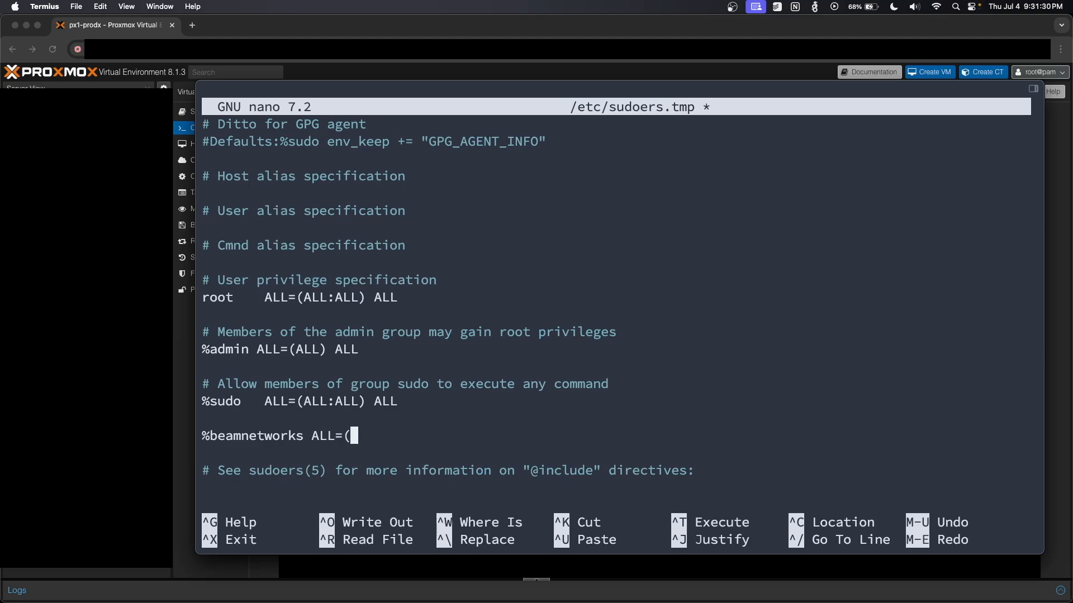
{"action": "type", "text": "ALL:ALL) N"}
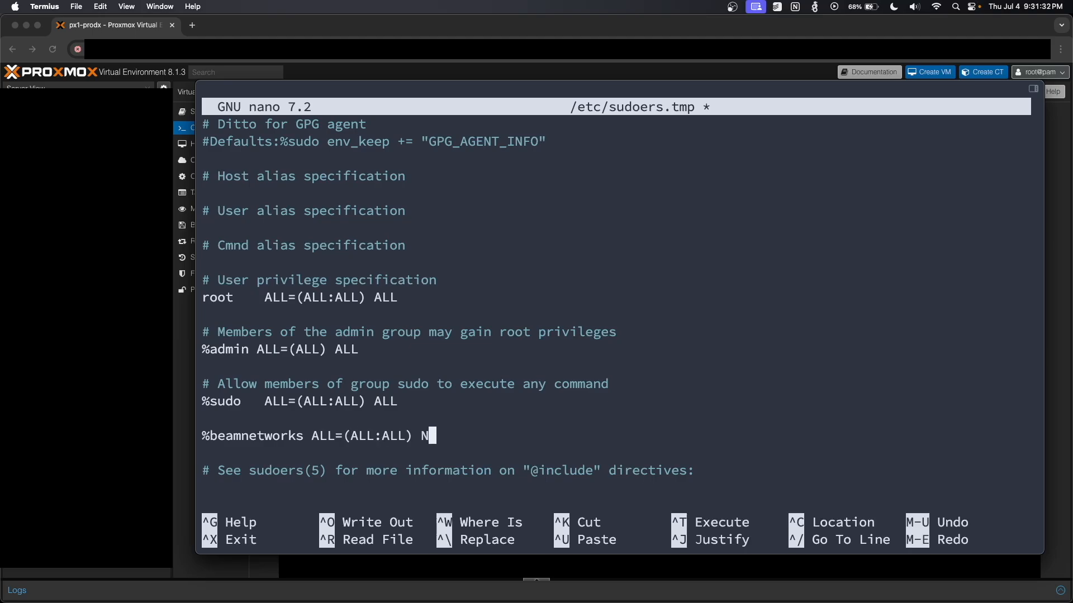
{"action": "type", "text": "OPASSWD:"}
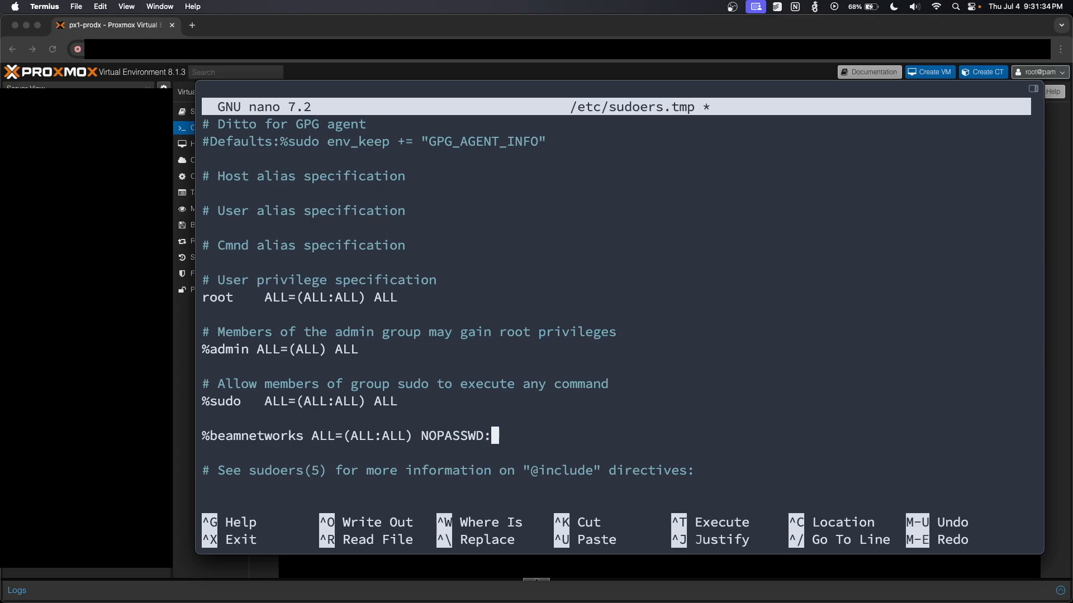
{"action": "type", "text": "ALL"}
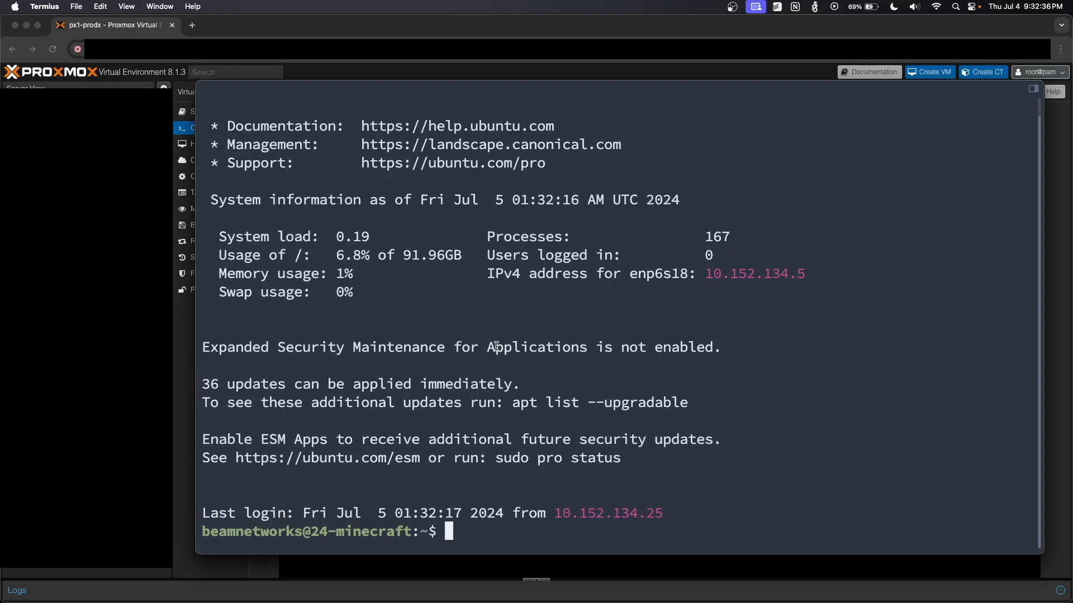
Run sudo apt update && sudo apt upgrade to refresh and upgrade the VM's packages
{"action": "type", "text": "sudo apt update -y"}
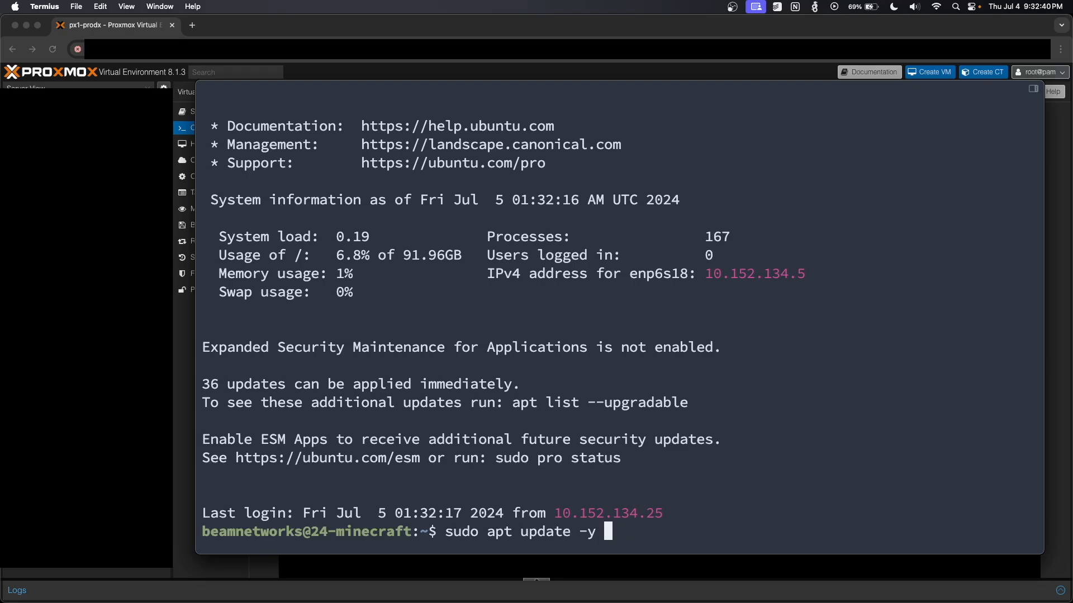
{"action": "type", "text": "&& sudo apt upgrad"}
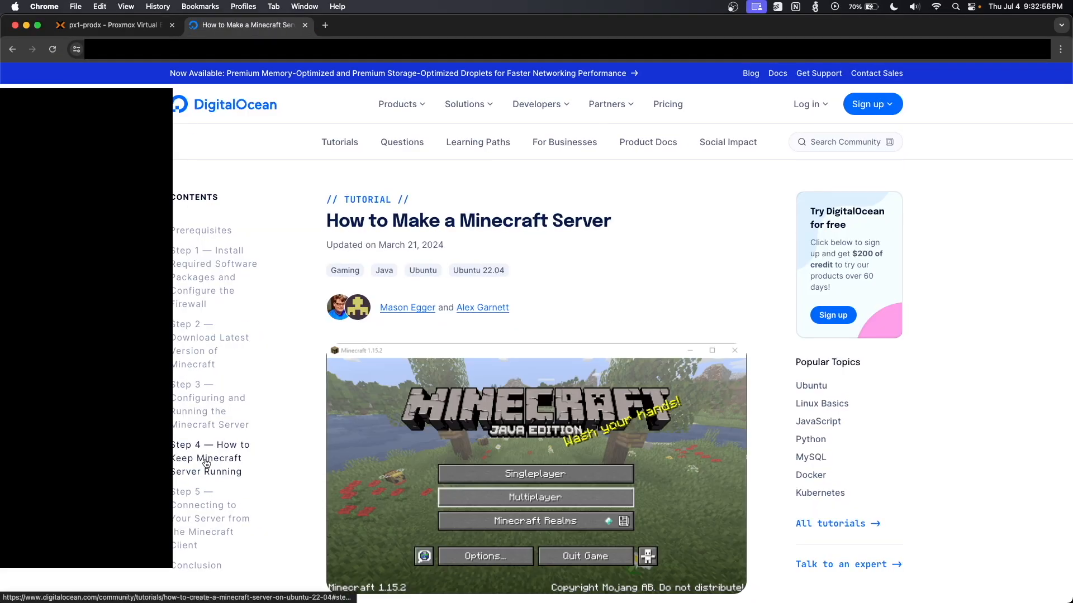
{"action": "mouse_move", "coordinate": [365, 248]}
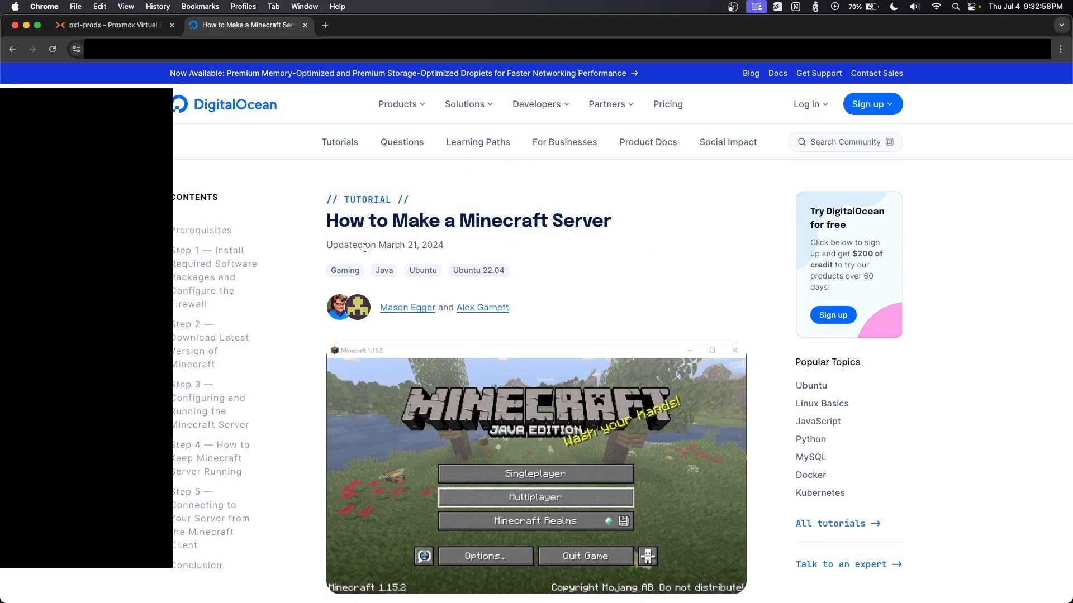
Switch to the Ubuntu 22.04 tutorial and copy its add-apt-repository OpenJDK command
{"action": "scroll", "scroll_direction": "down", "scroll_amount": 3}
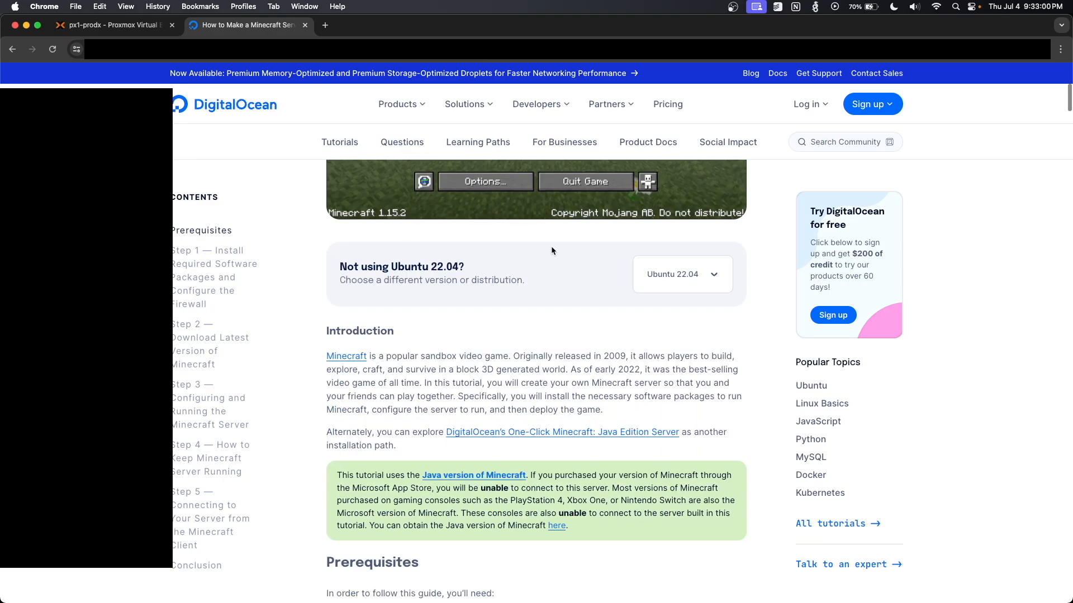
{"action": "left_click", "coordinate": [680, 274]}
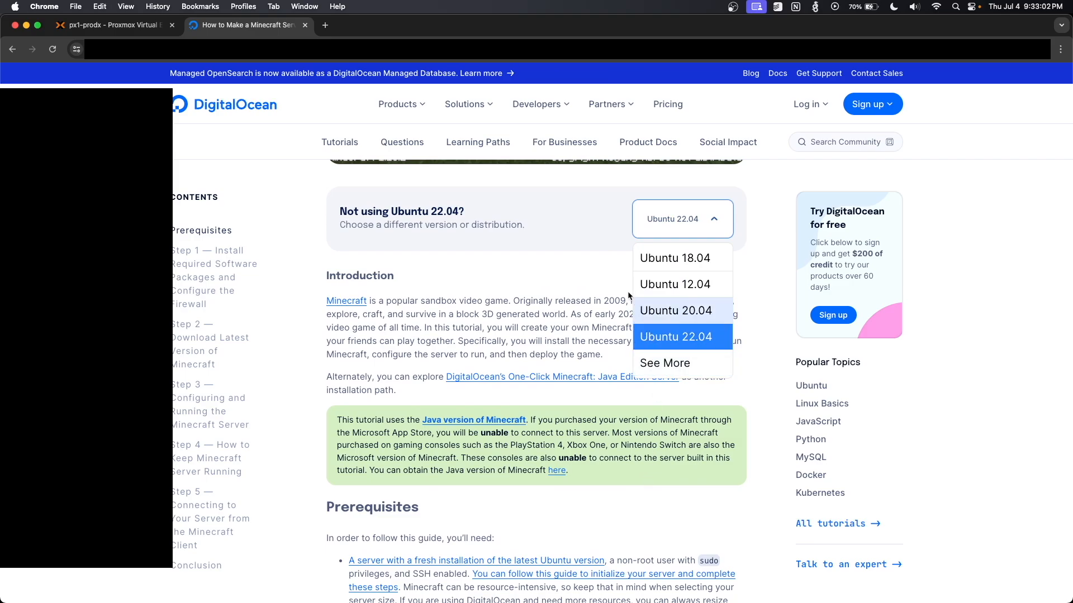
{"action": "left_click", "coordinate": [665, 363]}
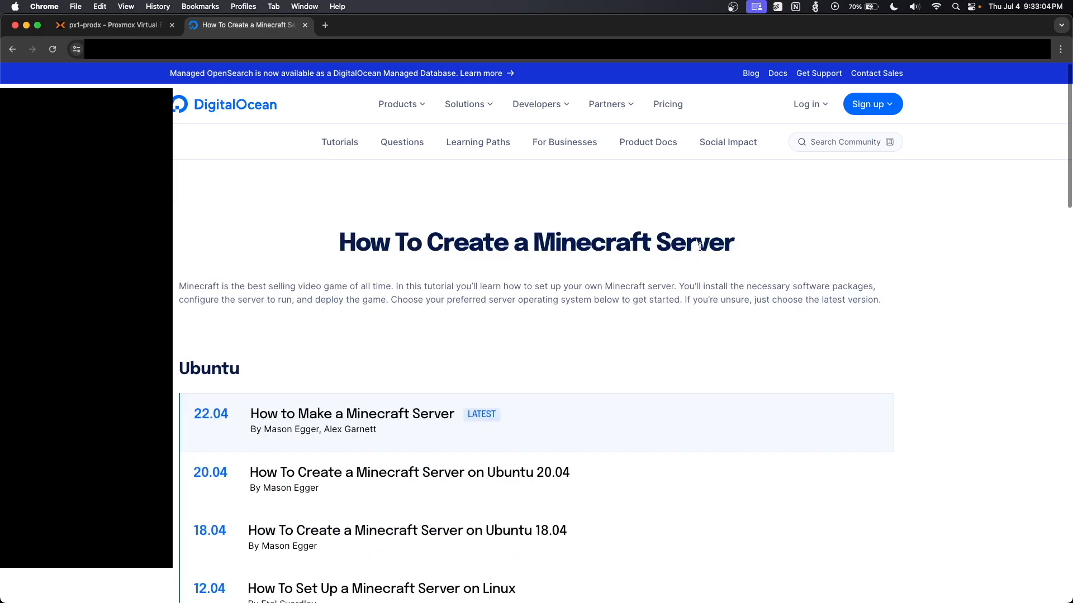
{"action": "left_click", "coordinate": [351, 414]}
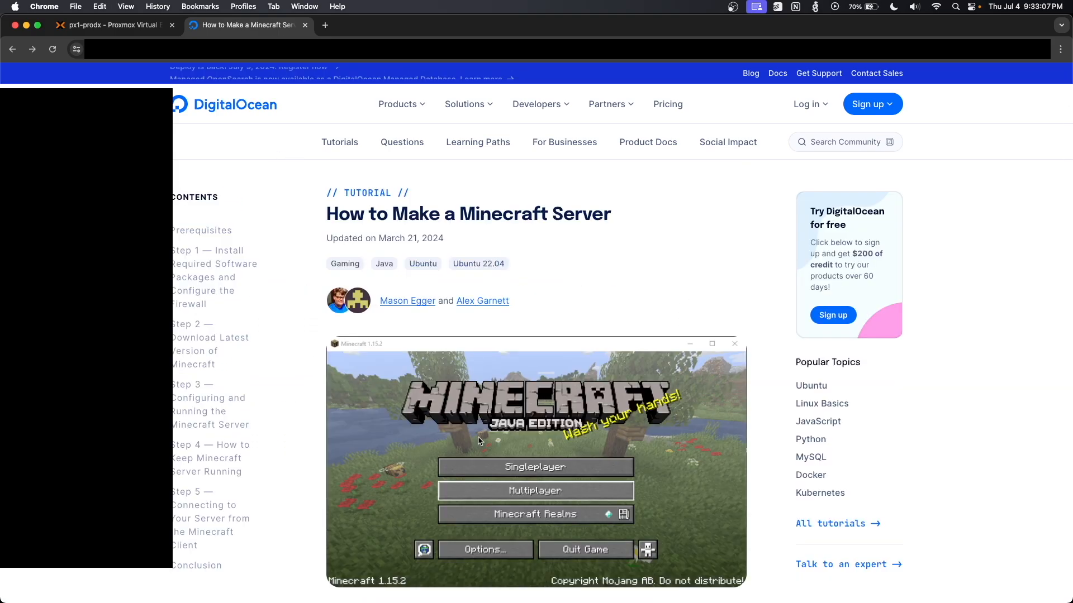
{"action": "scroll", "scroll_direction": "down", "scroll_amount": 3}
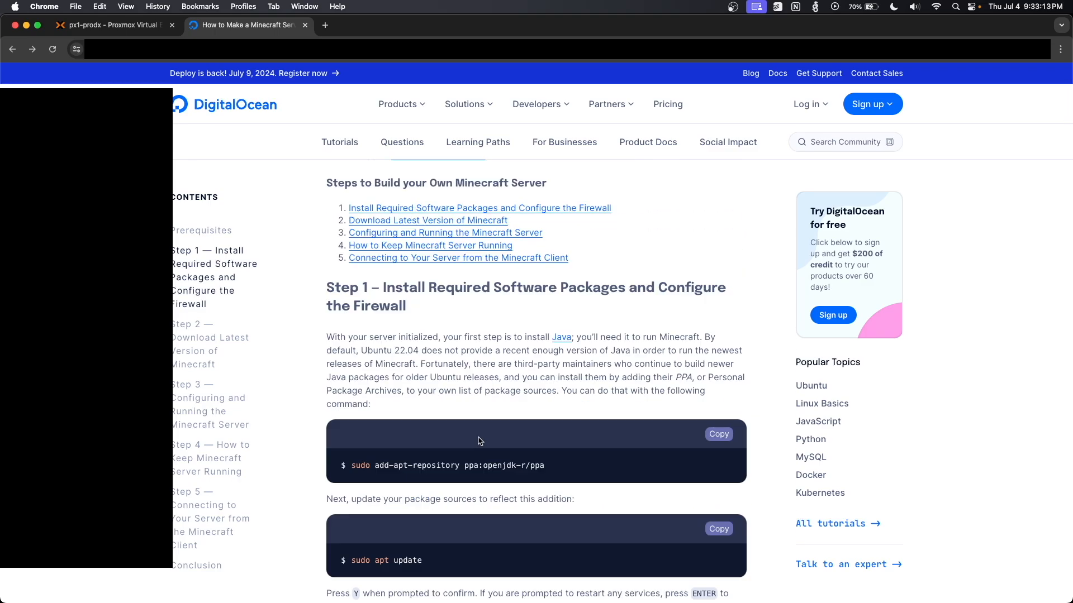
{"action": "mouse_move", "coordinate": [671, 443]}
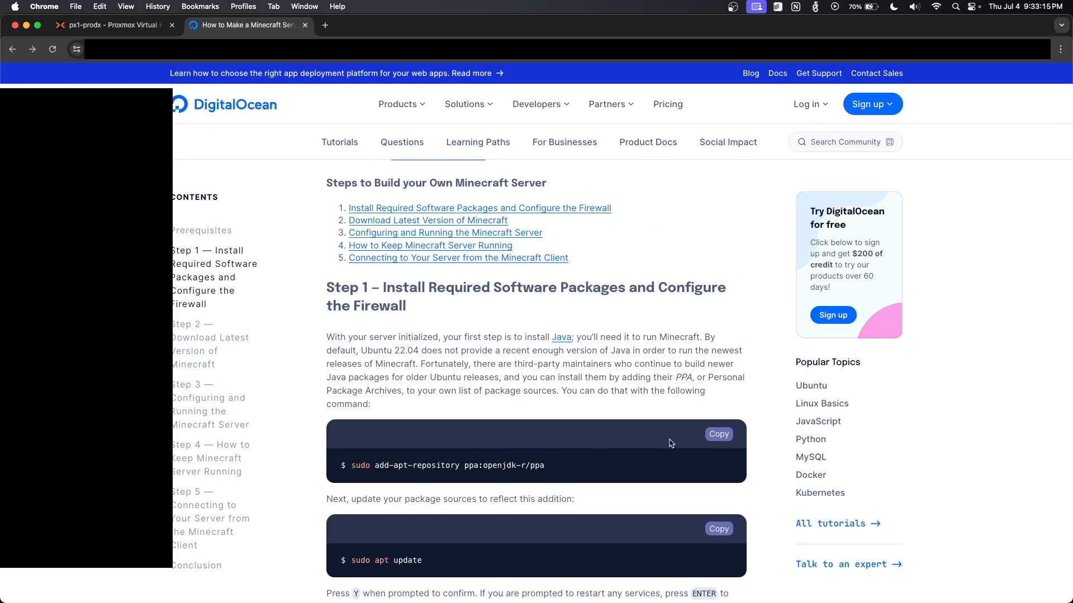
{"action": "left_click", "coordinate": [718, 435]}
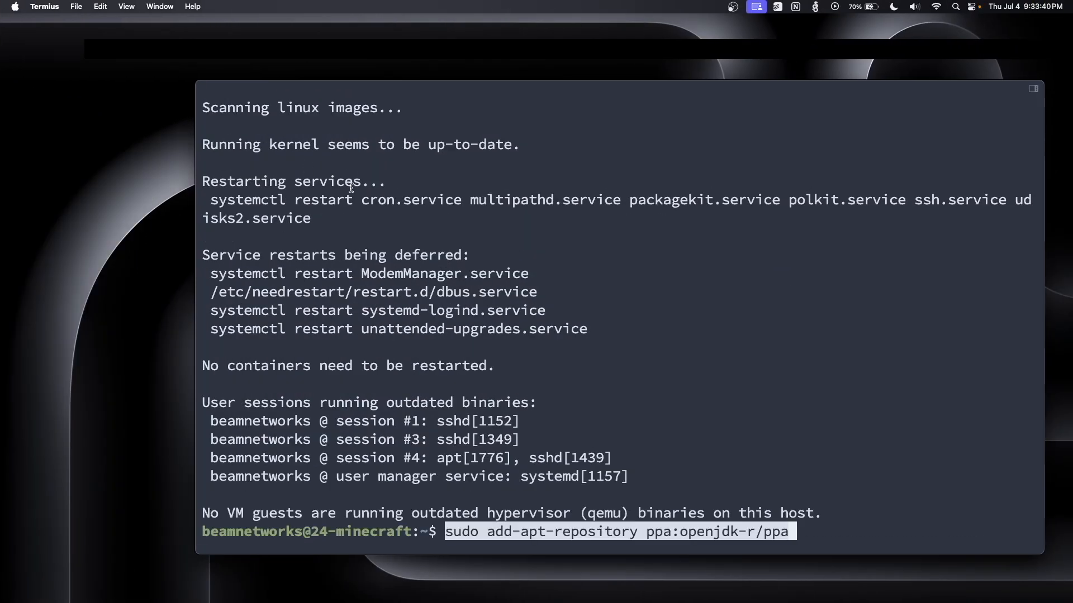
Add the openjdk-r PPA, run sudo apt update and enter sudo apt install openjdk-17-jre-headless
{"action": "key", "text": "Return"}
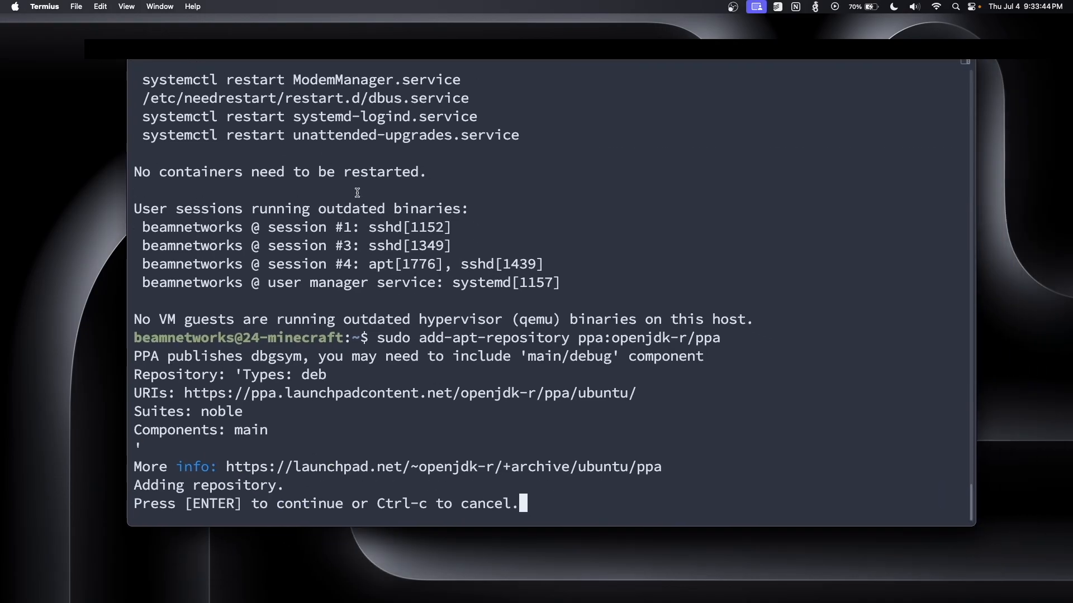
{"action": "key", "text": "enter"}
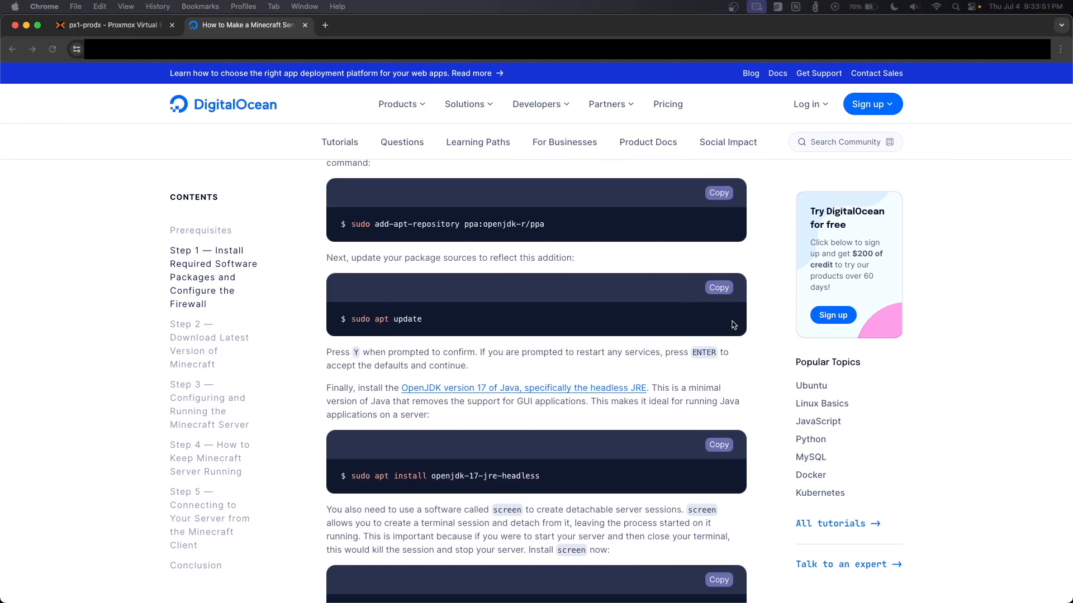
{"action": "left_click", "coordinate": [719, 445]}
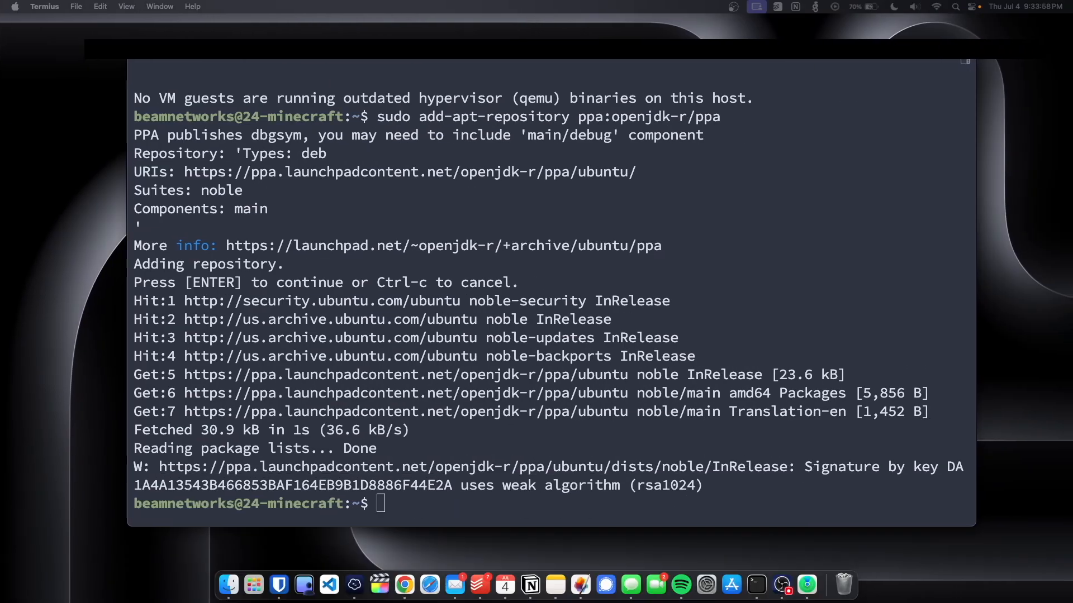
{"action": "type", "text": "suo"}
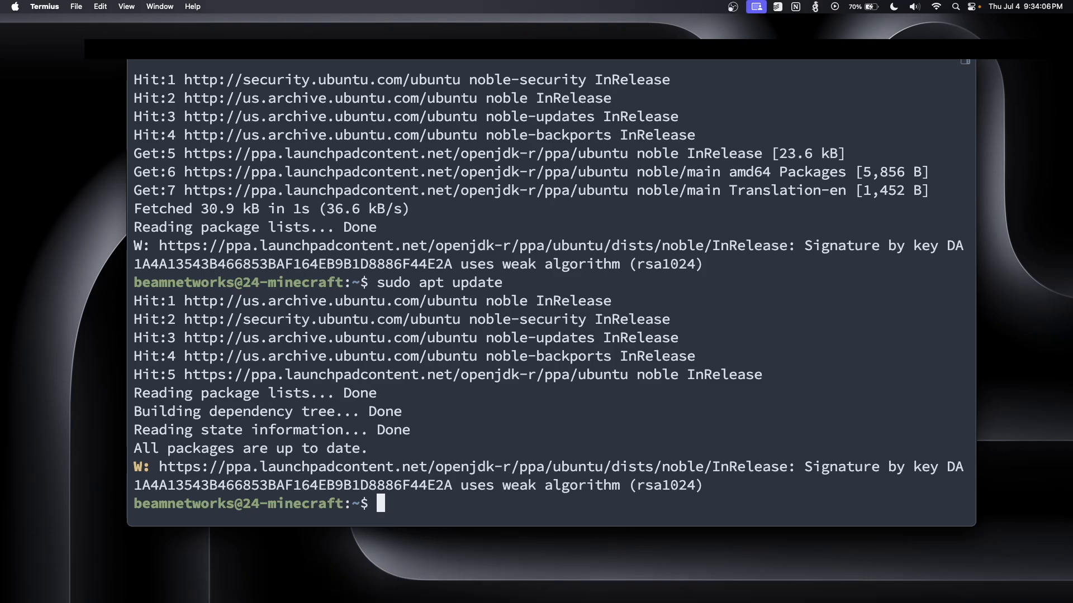
{"action": "type", "text": "sudo apt install openjdk-17-jre-headless"}
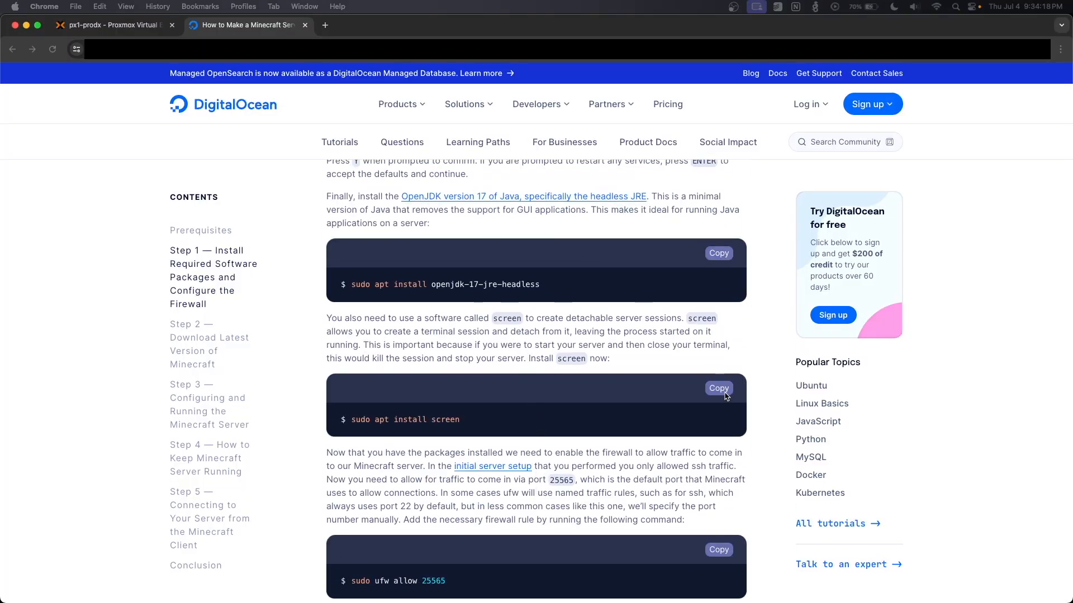
Scroll past the screen and ufw 25565 instructions to Step 2's server download commands
{"action": "scroll", "scroll_direction": "down", "scroll_amount": 3}
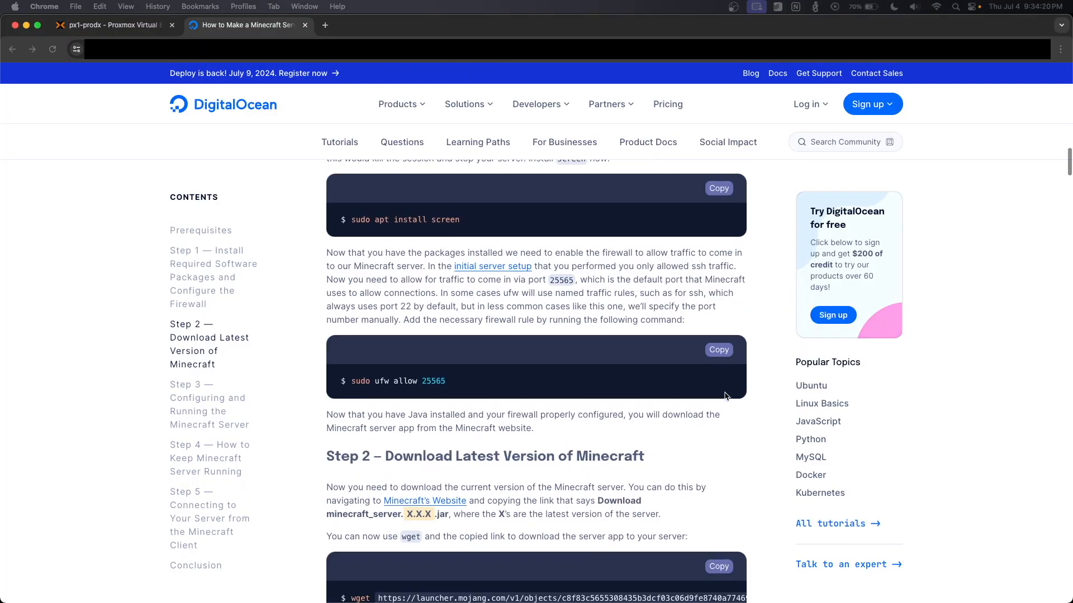
{"action": "scroll", "scroll_direction": "down", "scroll_amount": 3}
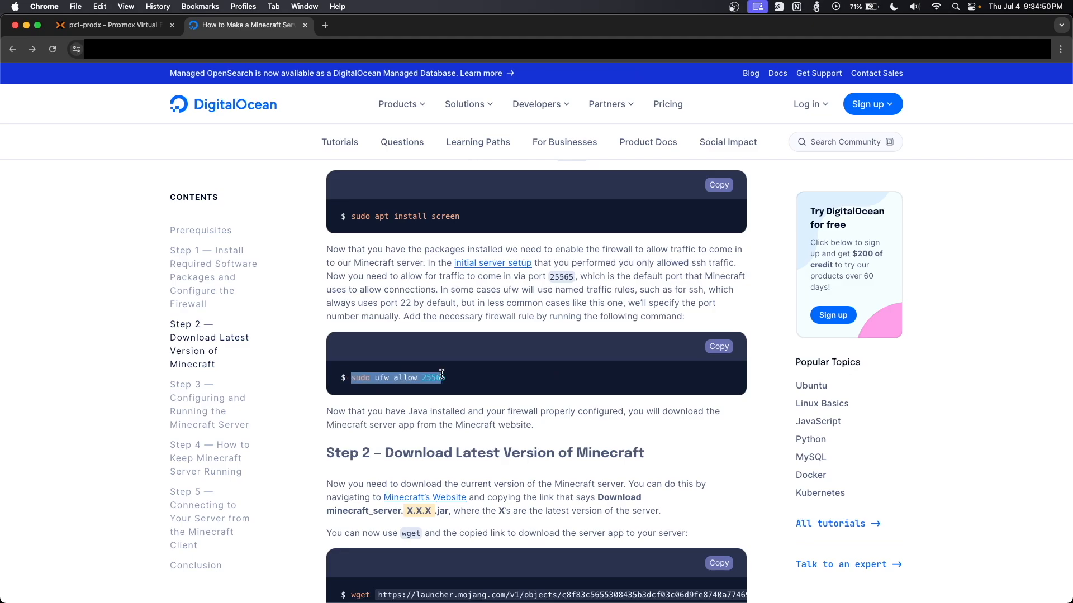
{"action": "scroll", "scroll_direction": "down", "scroll_amount": 3}
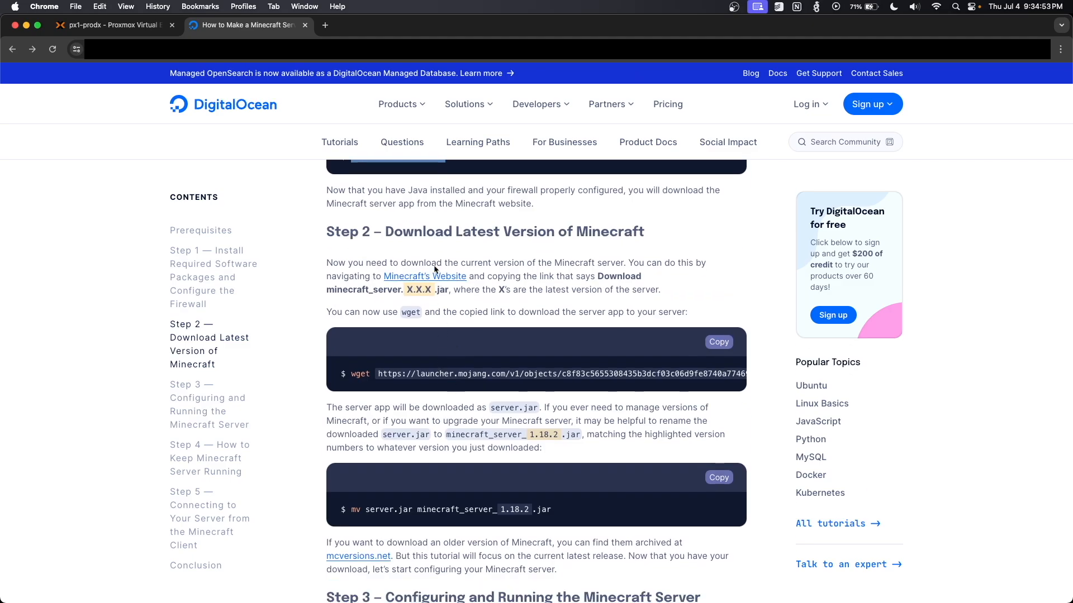
Copy the link address of minecraft_server.1.21.jar from Minecraft.net's Java server download page
{"action": "left_click", "coordinate": [424, 276]}
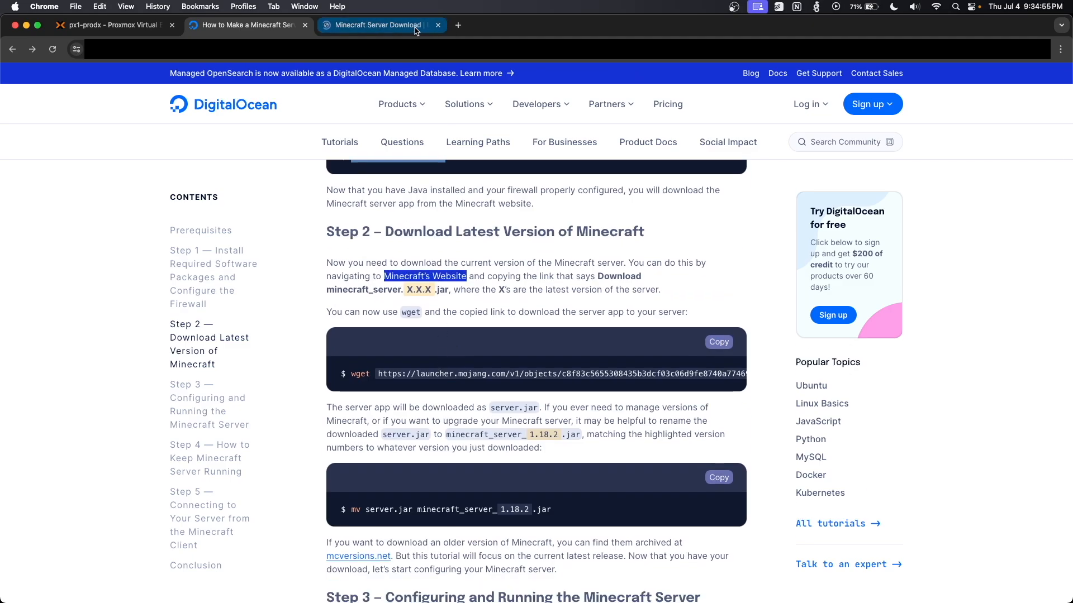
{"action": "left_click", "coordinate": [376, 25]}
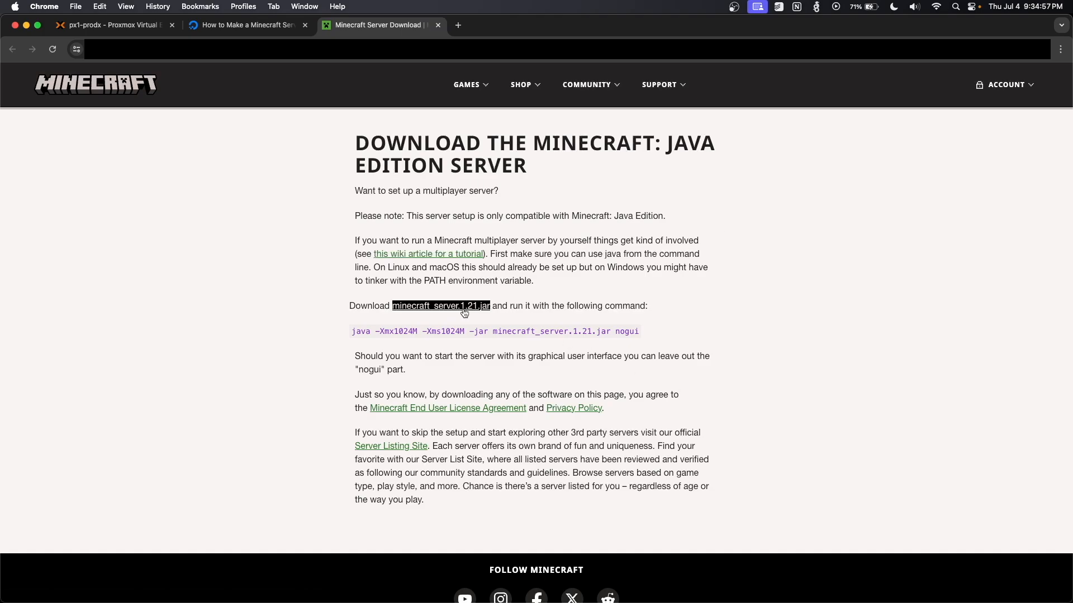
{"action": "right_click", "coordinate": [441, 306]}
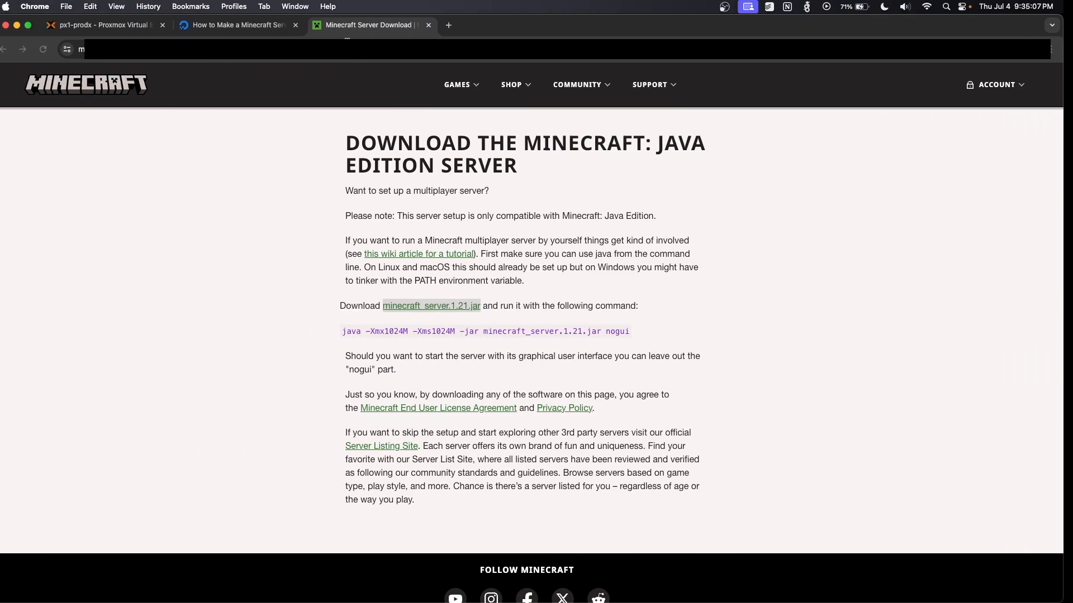
{"action": "left_click", "coordinate": [236, 25]}
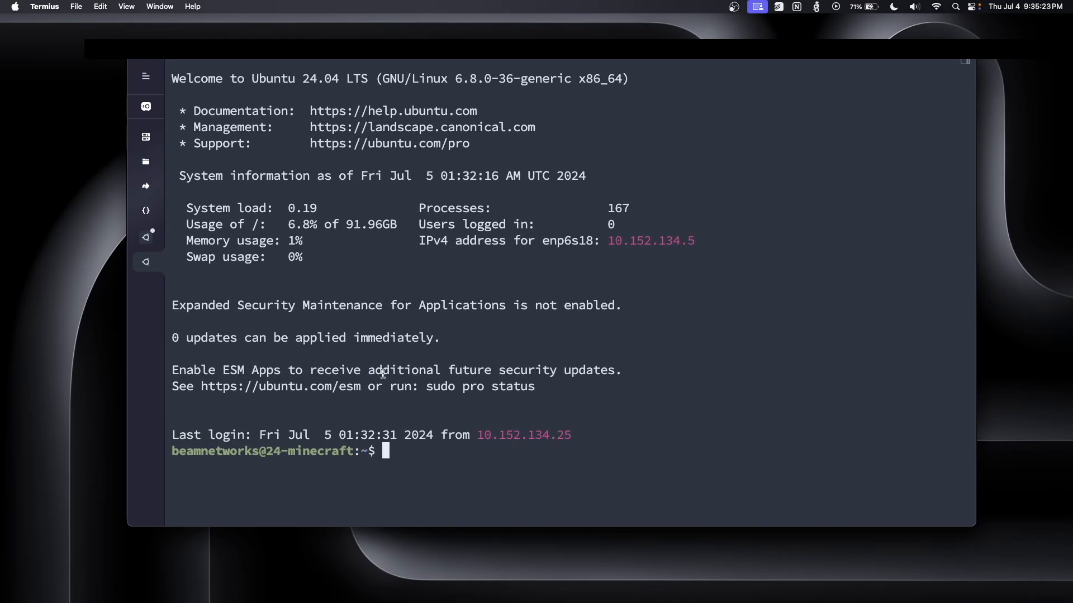
Run wget with the copied piston-data.mojang.com URL to fetch the server jar
{"action": "type", "text": "wget https://piston-data.mojang.com/v1/objects/450698d1863ab5180c25d7c804ef0fe6369dd1ba/server.jar"}
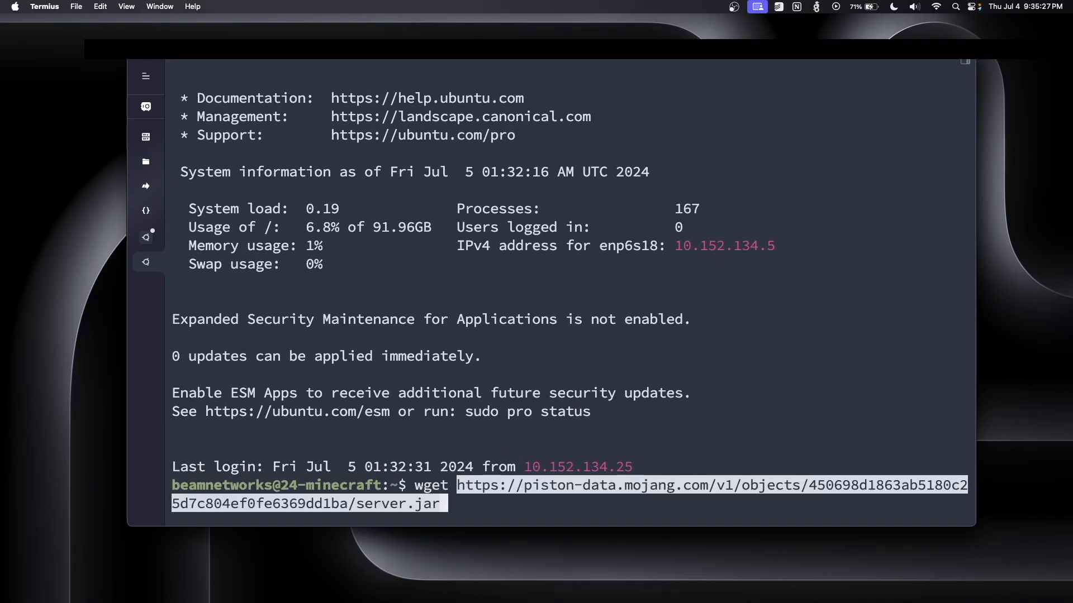
{"action": "key", "text": "Return"}
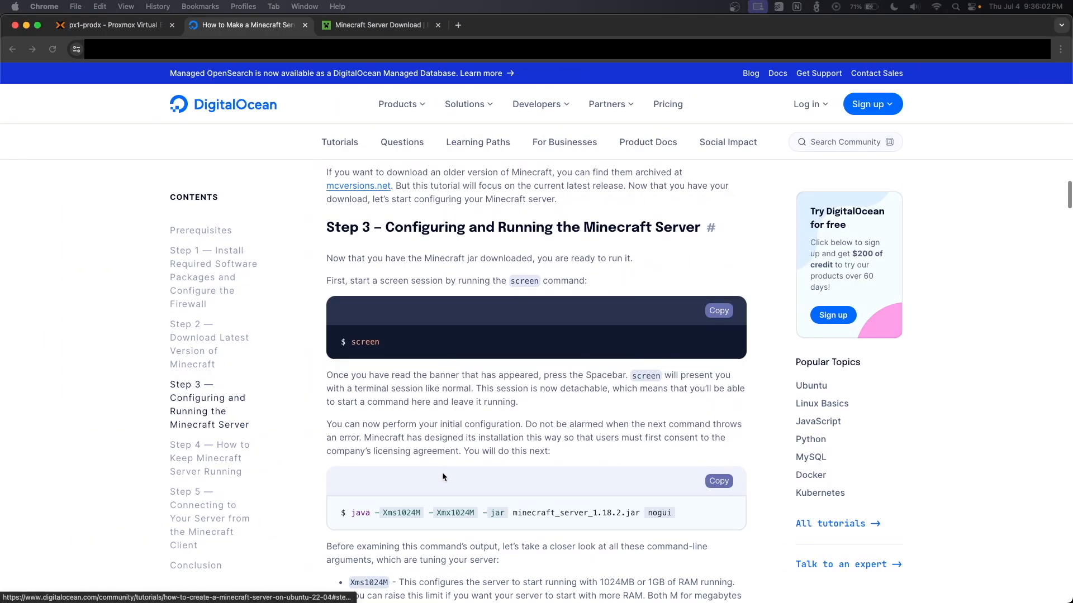
Scroll the DigitalOcean tutorial down to Step 3, Configuring and Running the Minecraft Server
{"action": "scroll", "scroll_direction": "down", "scroll_amount": 3}
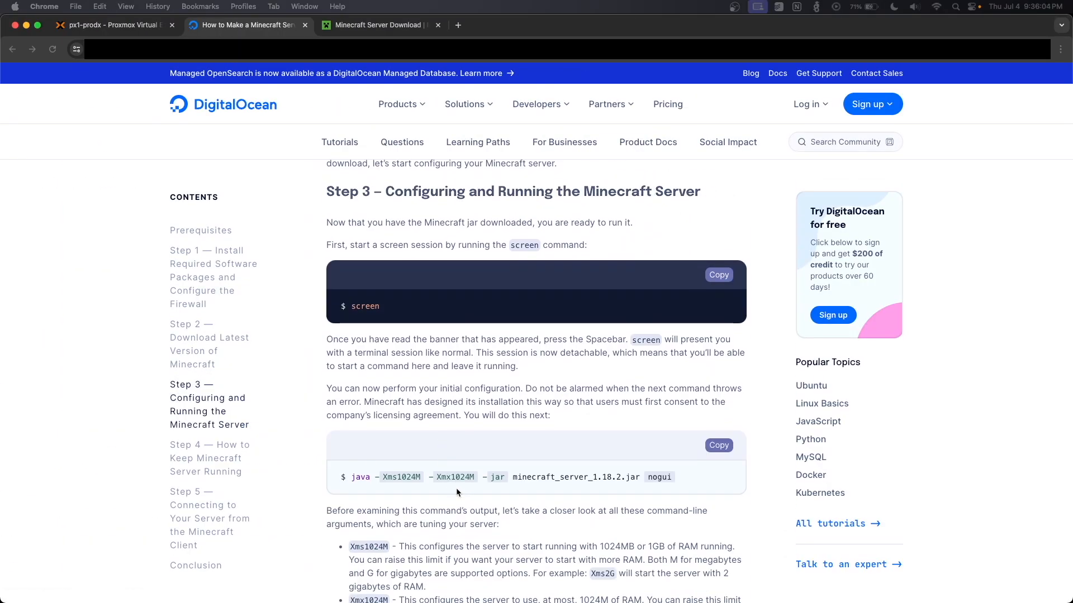
{"action": "scroll", "scroll_direction": "down", "scroll_amount": 3}
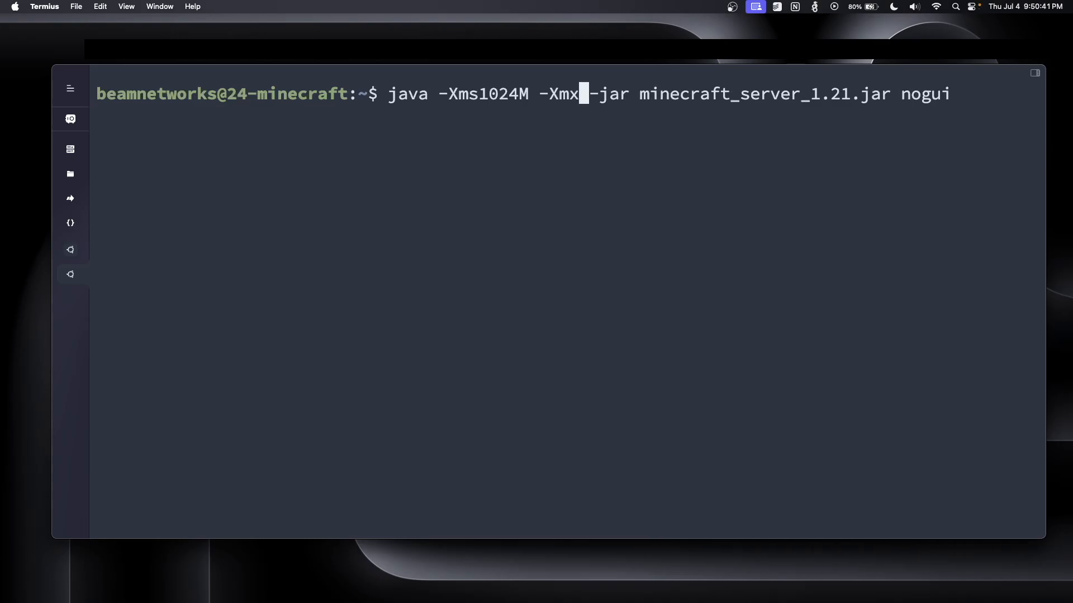
Launch minecraft_server_1.21.jar nogui with -Xms2G -Xmx14G, hitting a Java version error, then list files with ls
{"action": "type", "text": "14G"}
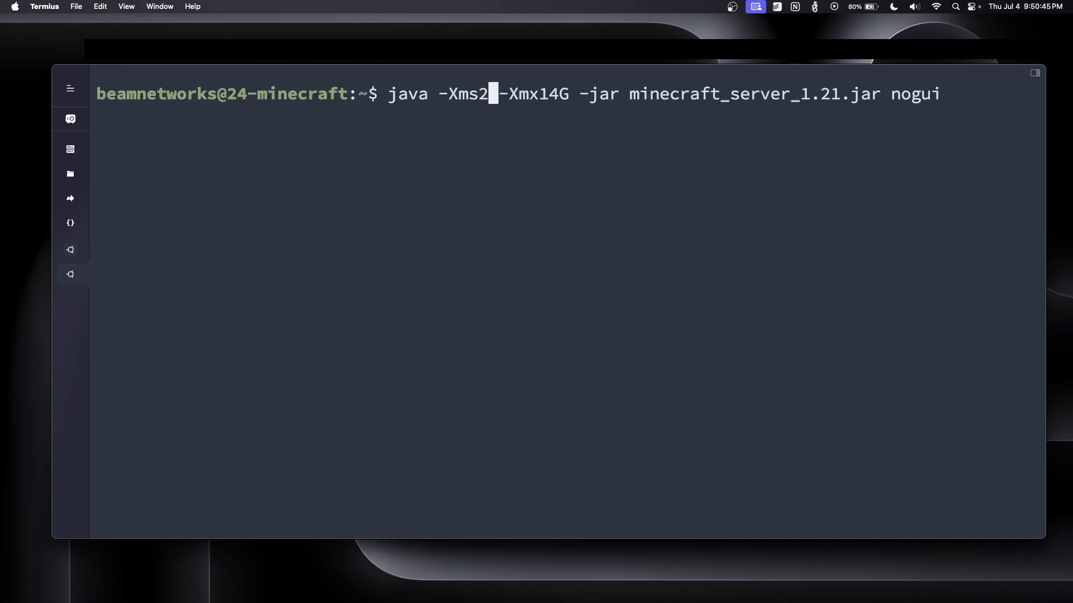
{"action": "type", "text": "G"}
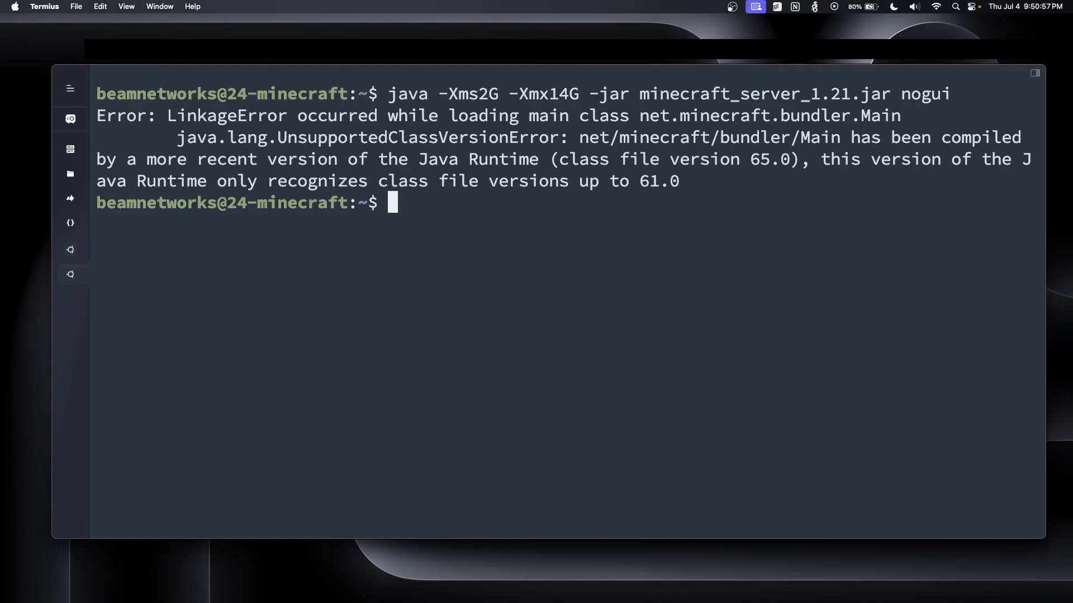
{"action": "type", "text": "ls"}
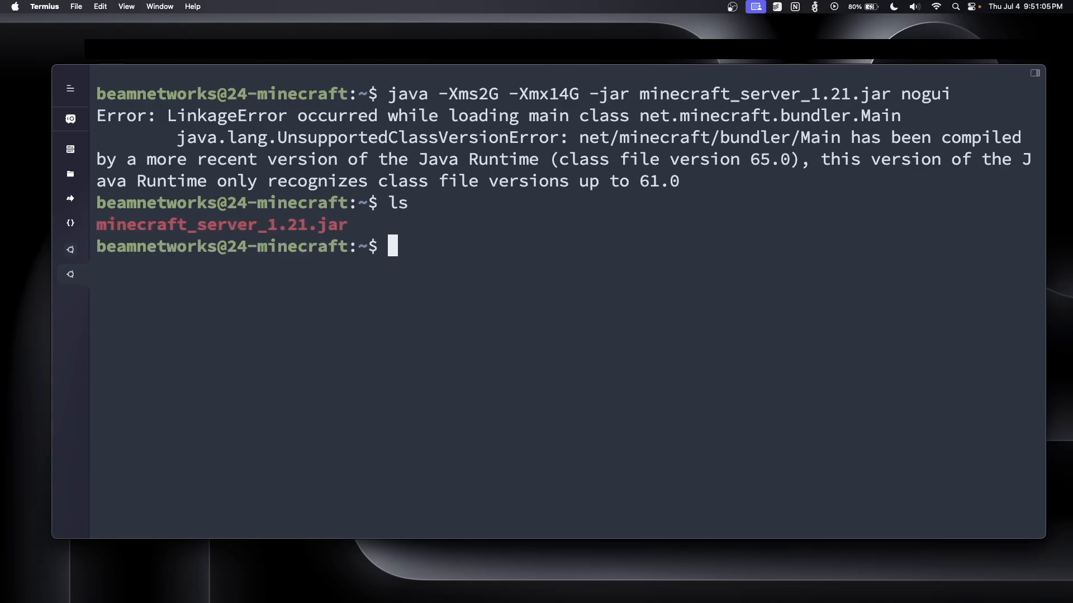
Remove openjdk-17-jre-headless with sudo apt remove so a newer Java is used
{"action": "type", "text": "sudo apt remove openj"}
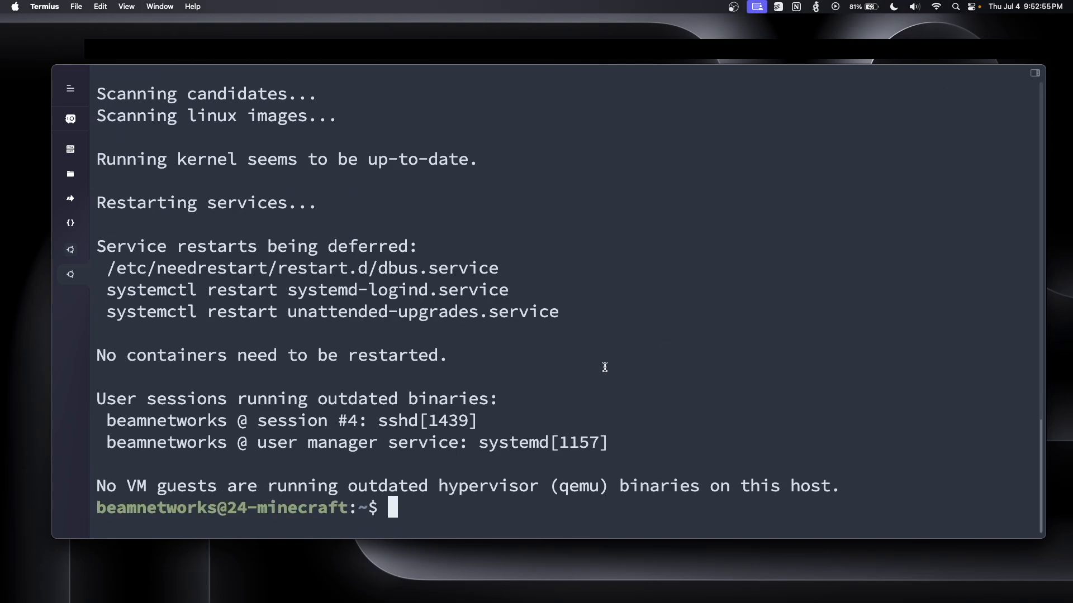
{"action": "type", "text": "sudo apt remove openjdk-17-jre-headless"}
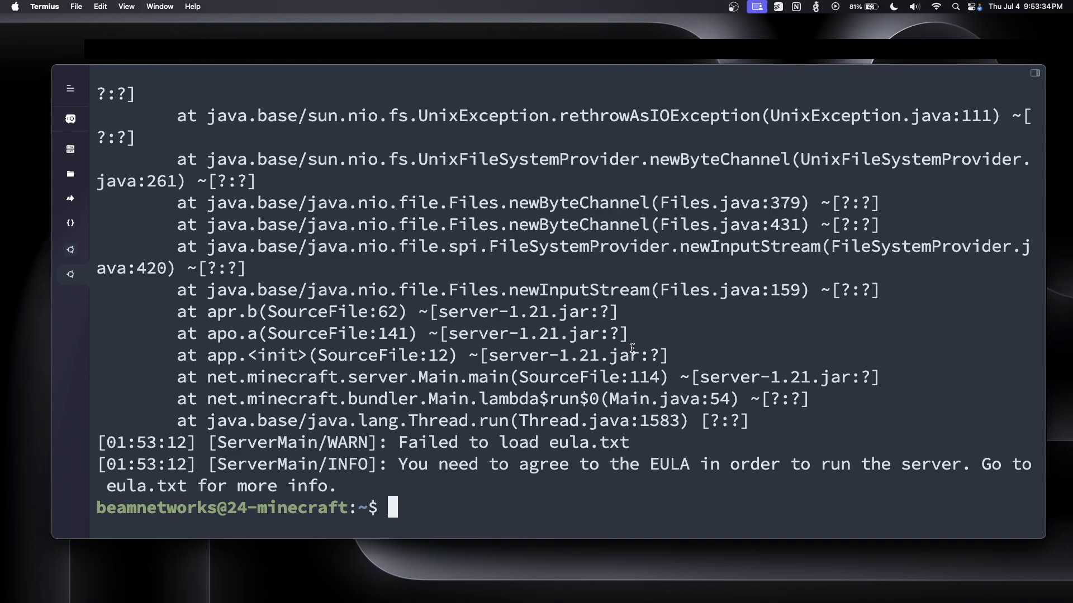
List the generated server files and edit eula.txt in nano to accept the EULA
{"action": "type", "text": "ls"}
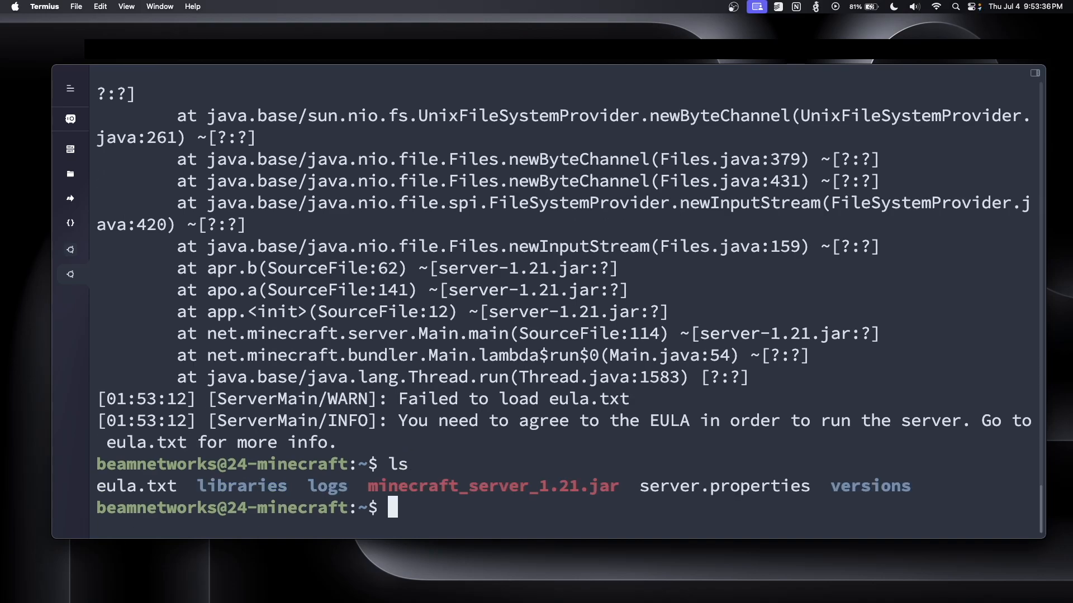
{"action": "type", "text": "nano eula.txt"}
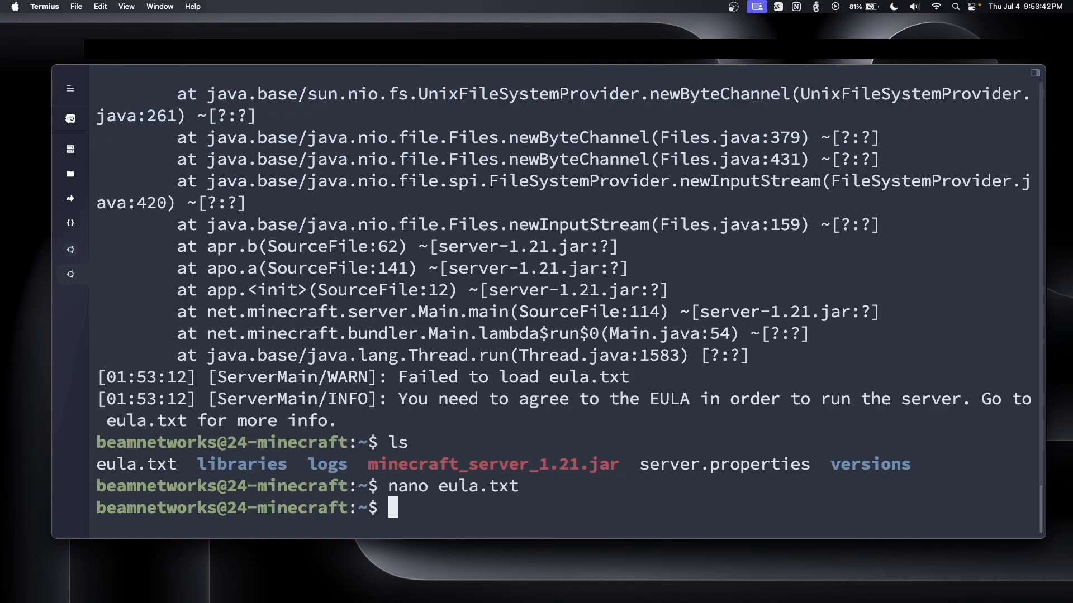
Rerun the 2G/14G java launch, then scroll through server.properties in nano
{"action": "type", "text": "java -Xms2G -Xmx14G -jar minecraft_server_1.21.jar nogui"}
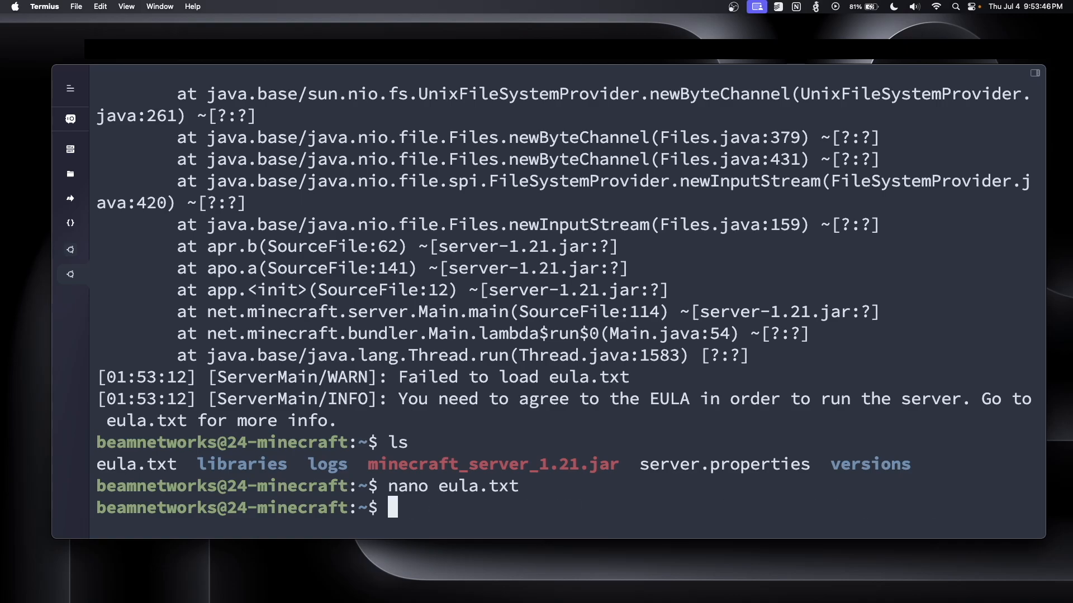
{"action": "type", "text": "nano se"}
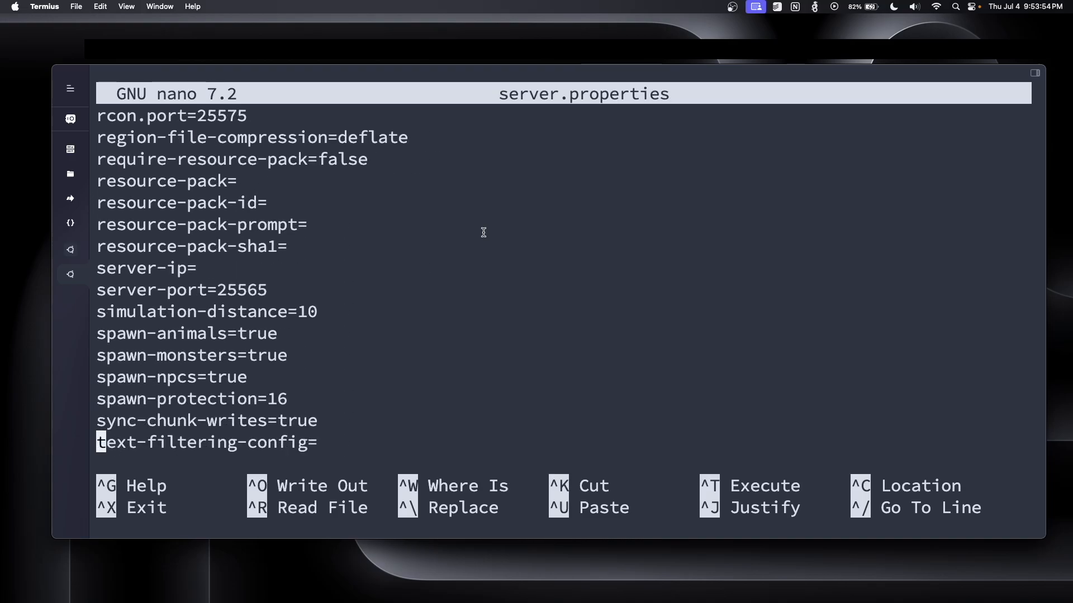
{"action": "scroll", "scroll_direction": "down", "scroll_amount": 3}
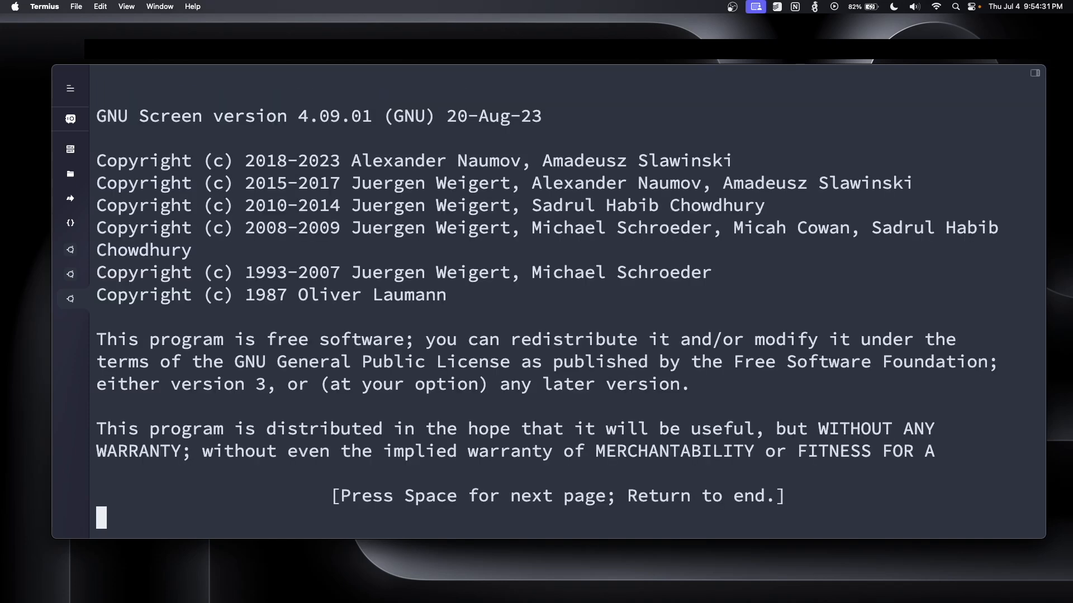
Inside screen, launch minecraft_server_1.21.jar with -Xms2G -Xmx14G nogui and detach
{"action": "key", "text": "Return"}
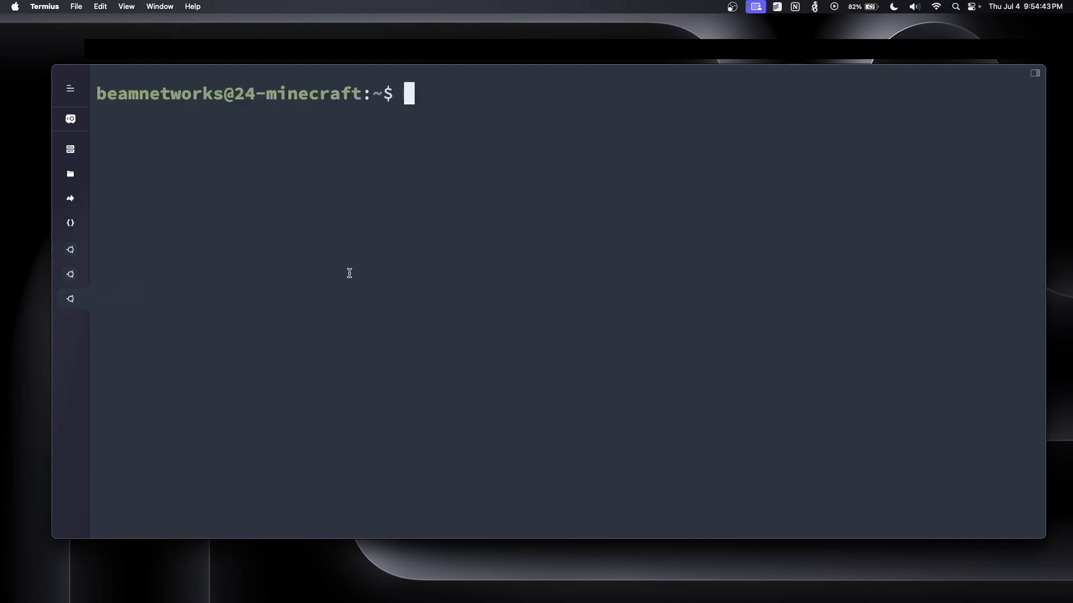
{"action": "type", "text": "java -Xms2G -Xmx14G -jar minecraft_server_1.21.jar nogui"}
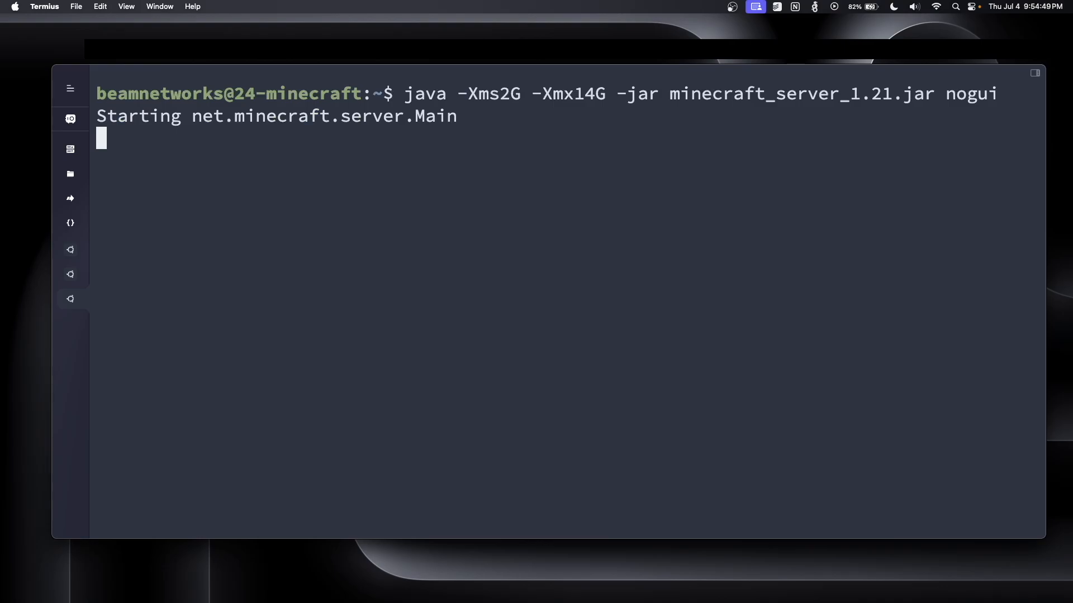
{"action": "key", "text": "ctrl+c"}
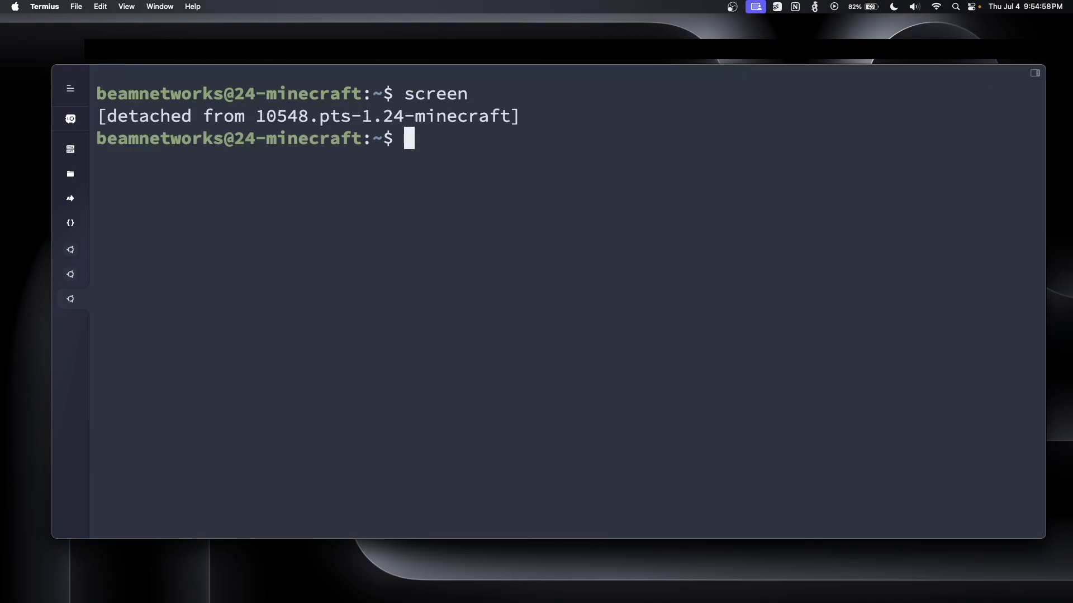
Enter screen again at the prompt to return to the running session
{"action": "type", "text": "scr"}
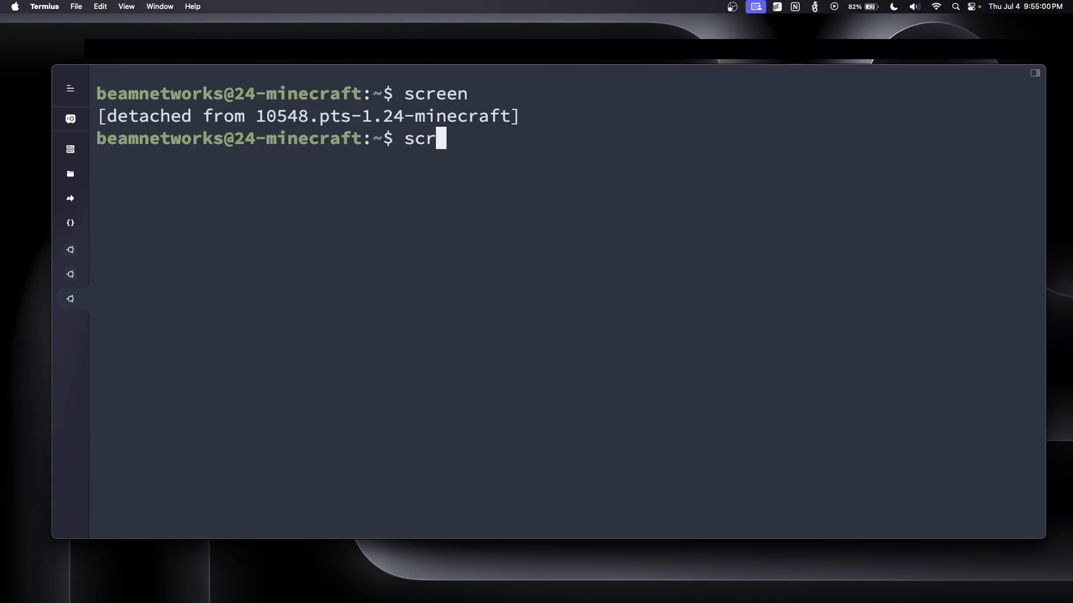
{"action": "type", "text": "een"}
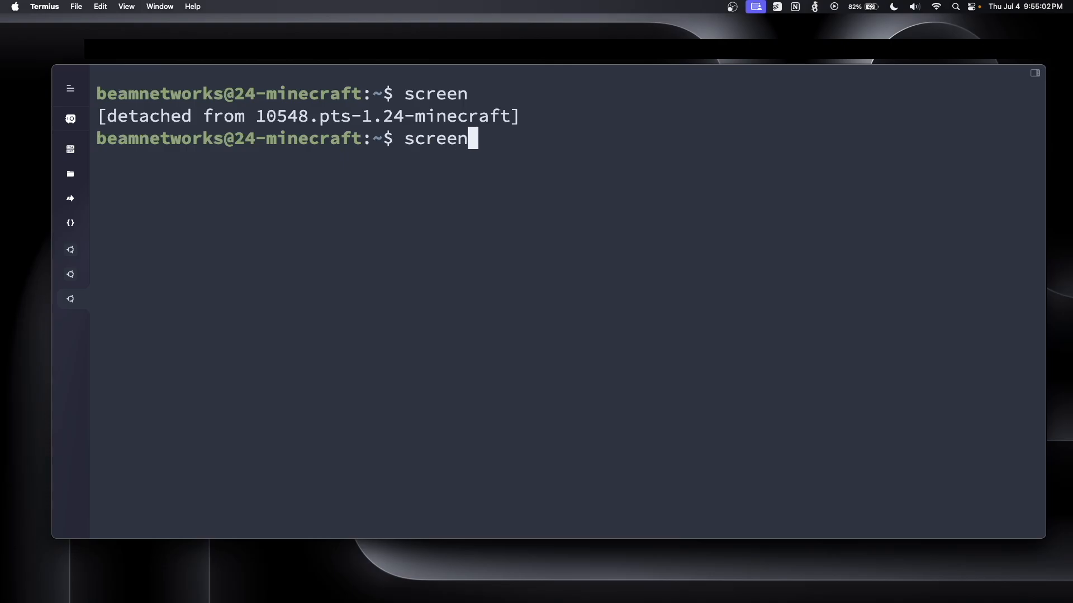